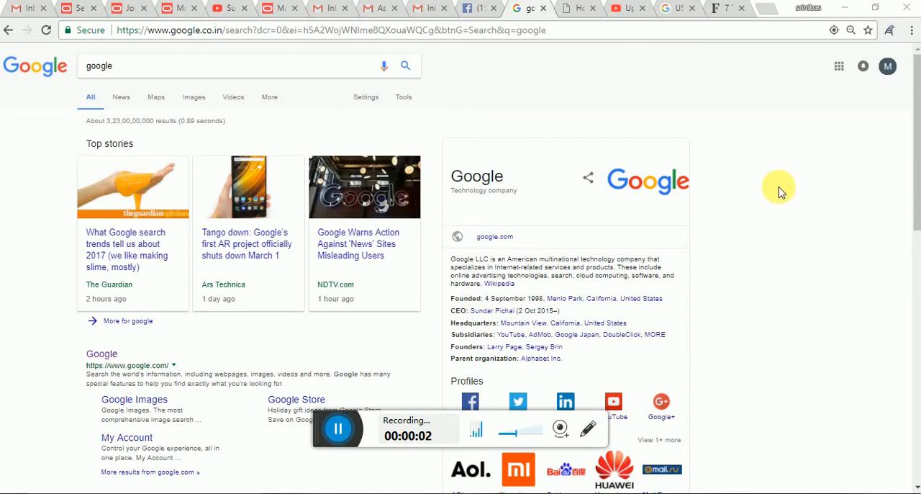
mouse_move(825, 109)
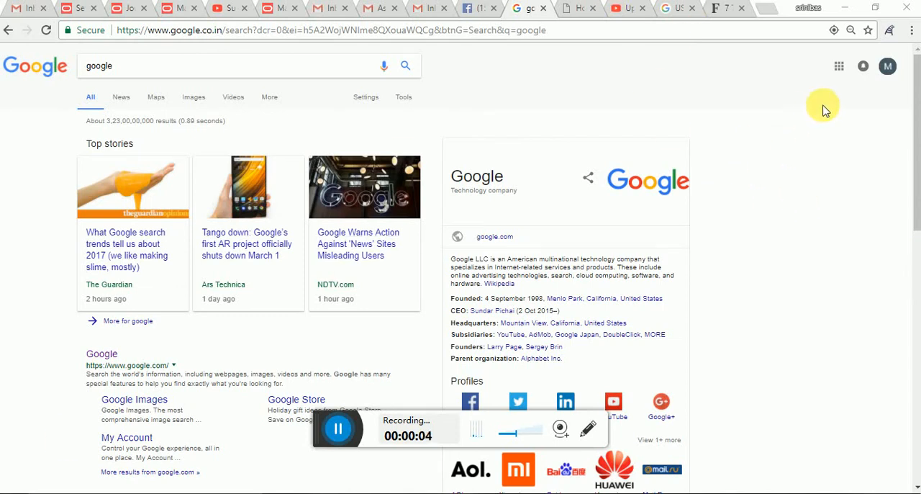
mouse_move(829, 99)
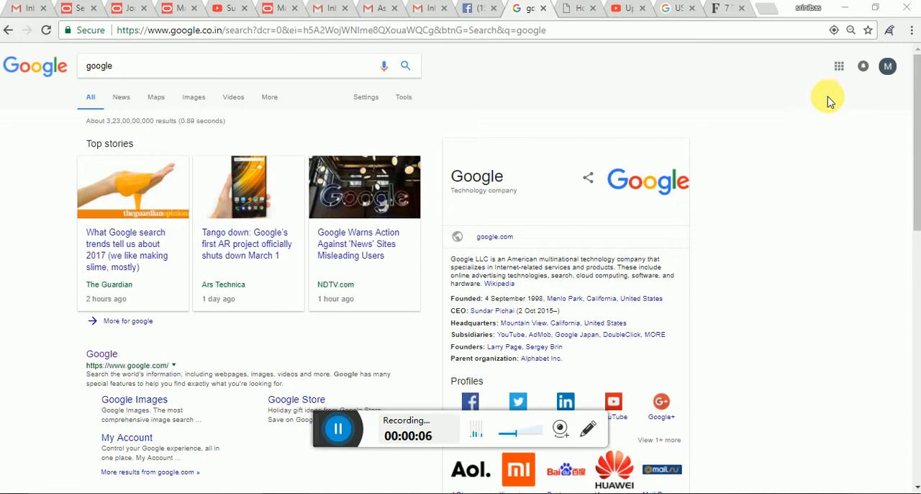
mouse_move(838, 91)
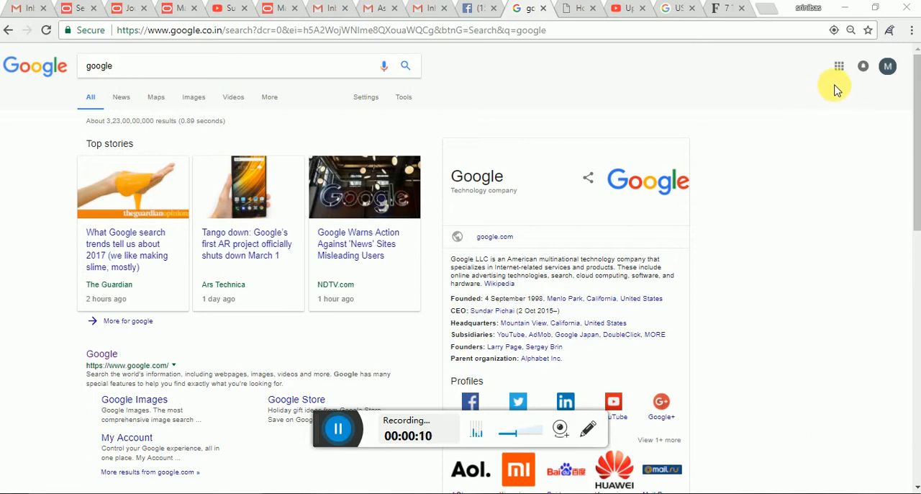
mouse_move(839, 67)
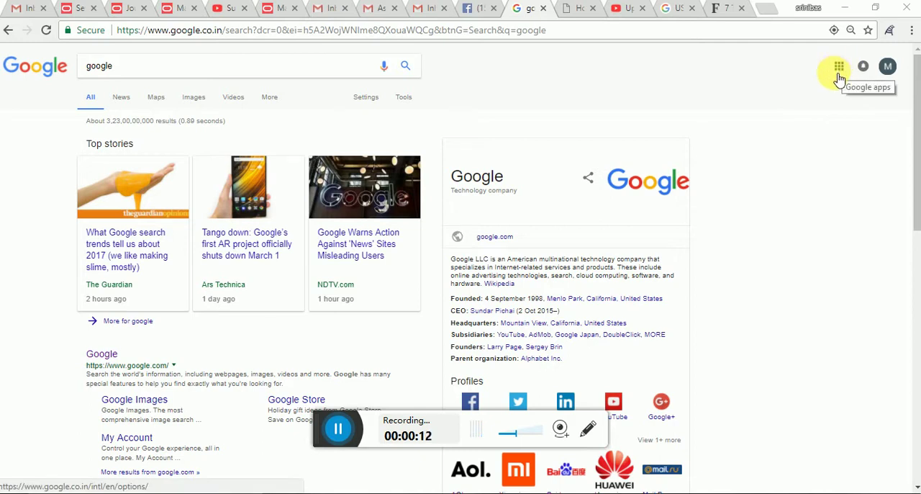
Show the Google apps grid over the 'google' search results.
left_click(838, 65)
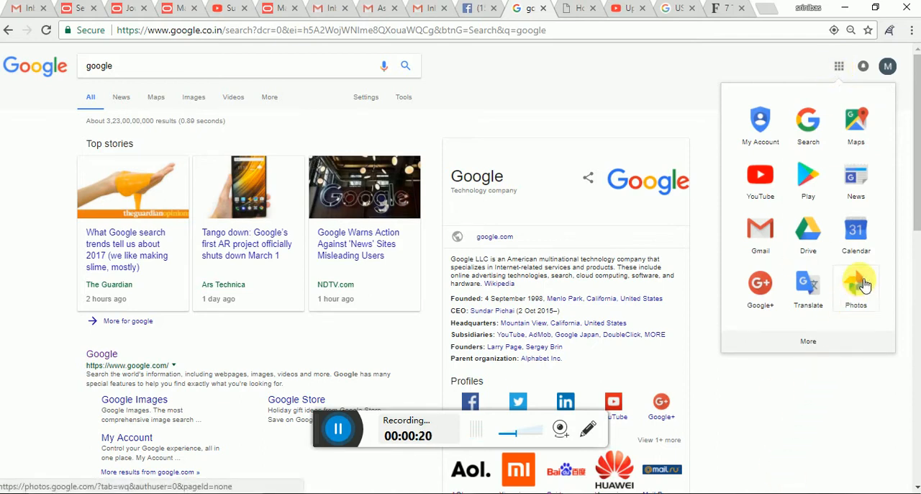
Open Google Photos from the apps grid and start an upload from the computer.
left_click(856, 281)
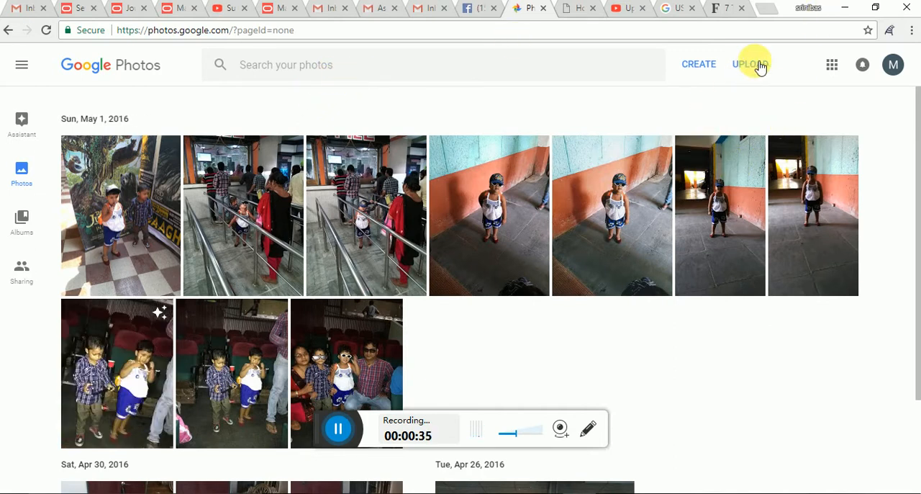
left_click(749, 64)
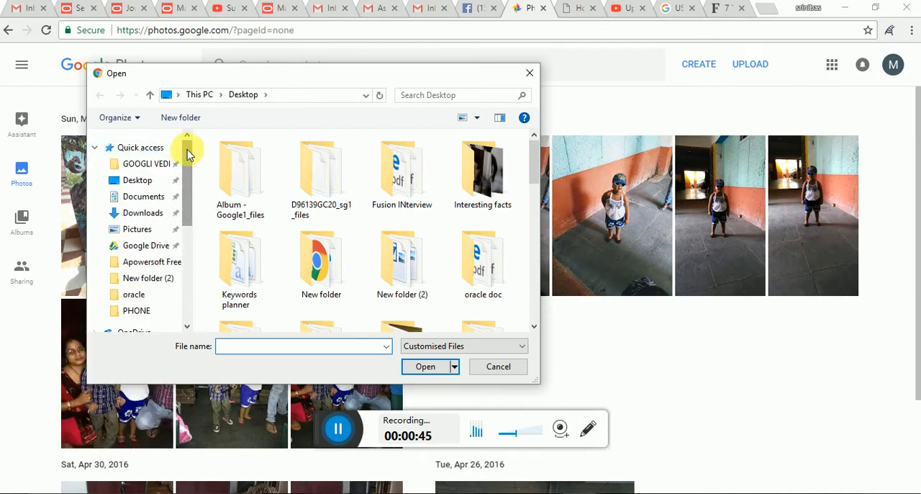
Browse the Open dialog to Desktop › Fusion INterview › Fusion › PHONE.
double_click(482, 170)
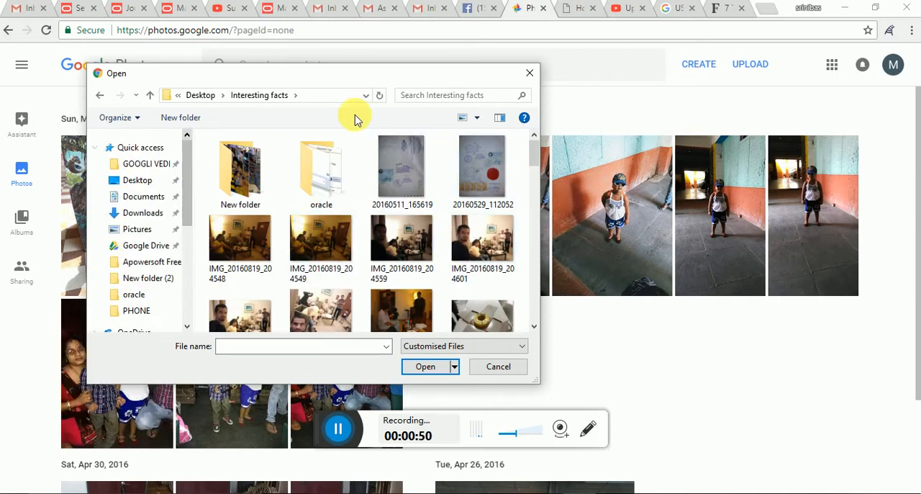
left_click(498, 366)
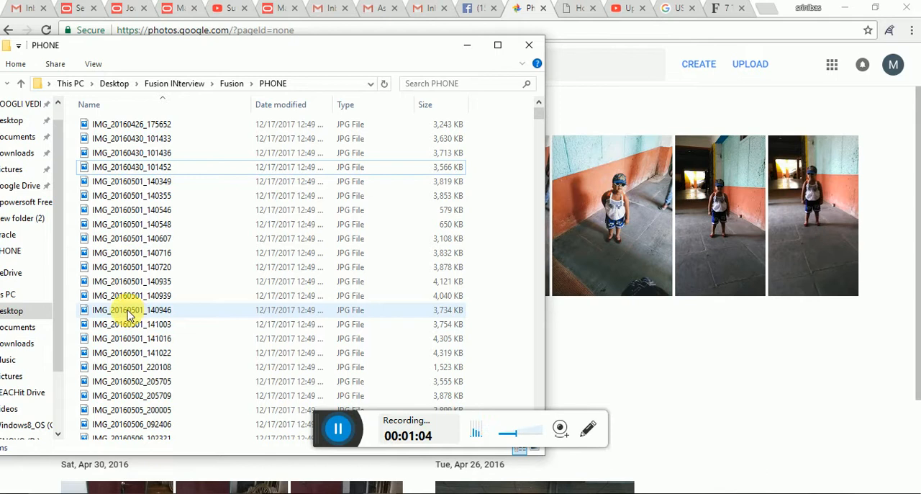
Pick the IMG photos in the PHONE folder for upload.
left_click(132, 309)
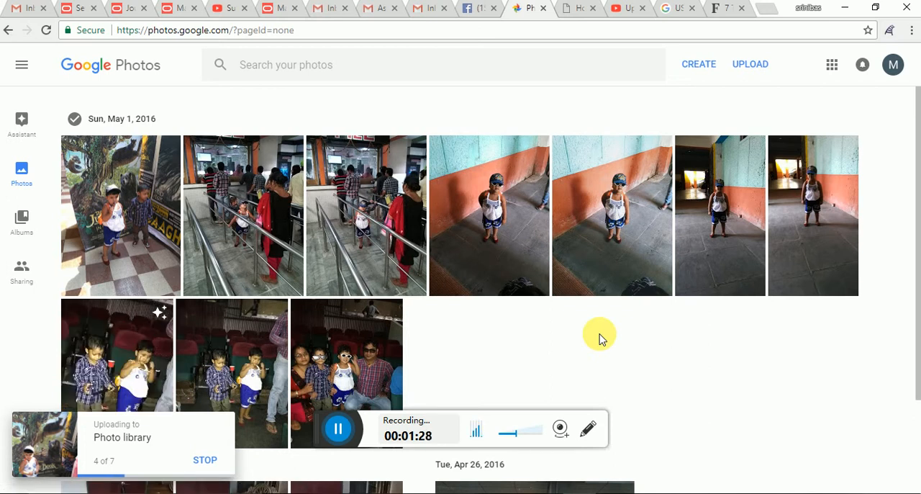
mouse_move(662, 310)
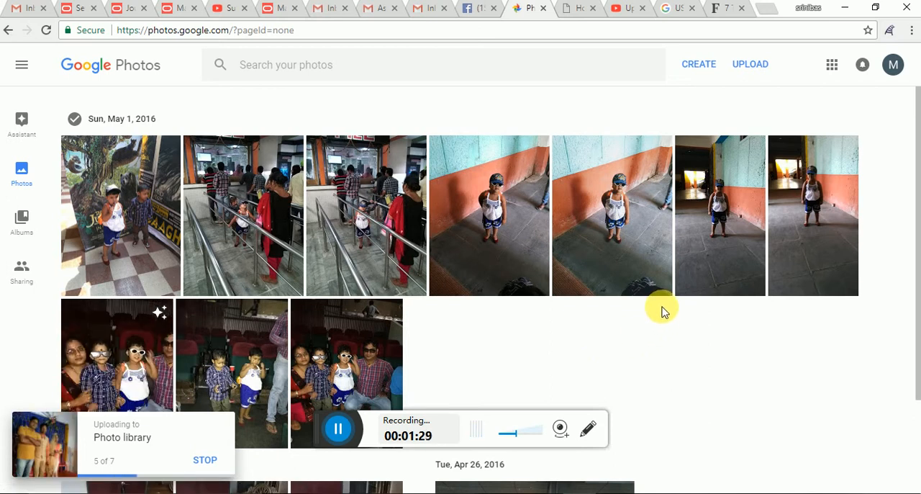
mouse_move(666, 308)
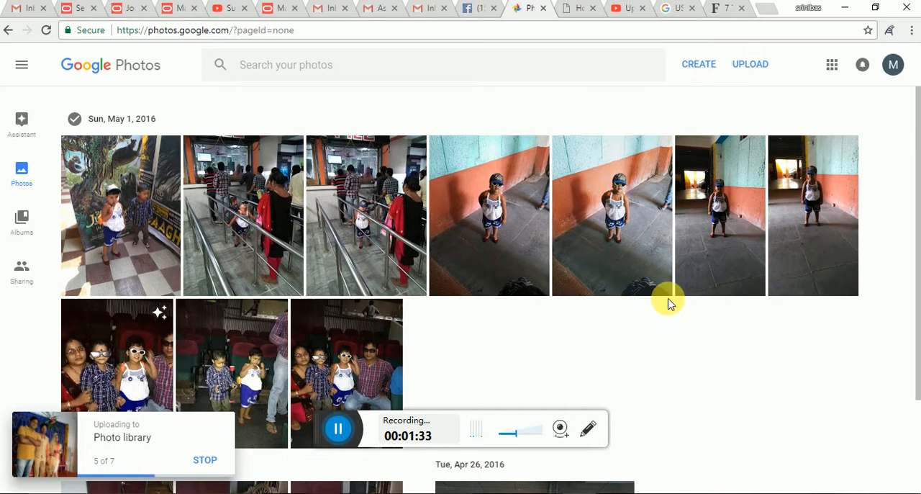
mouse_move(24, 177)
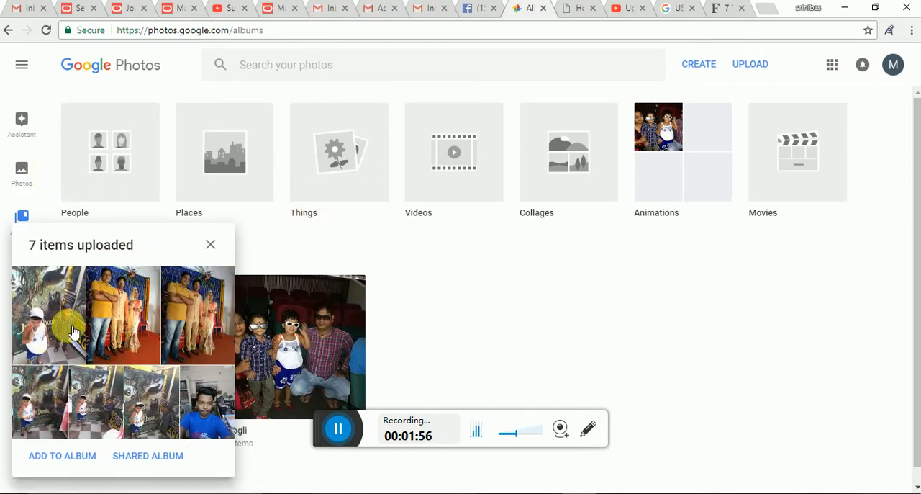
mouse_move(513, 291)
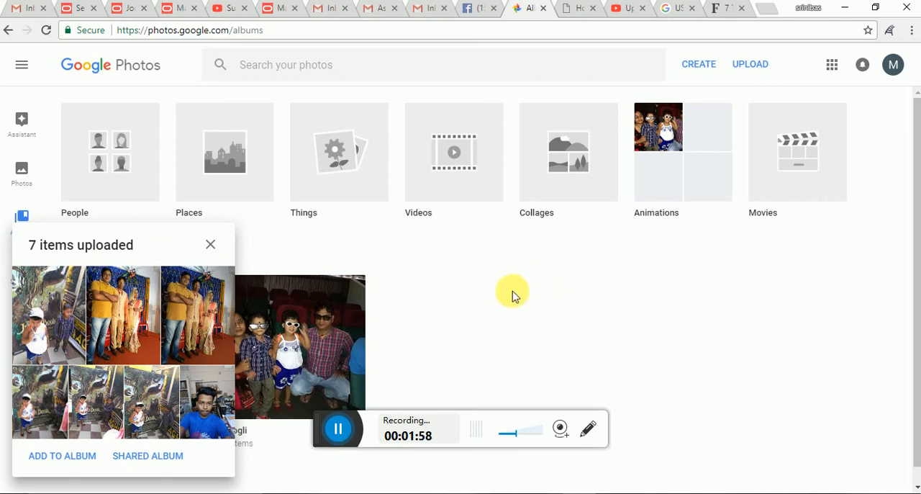
mouse_move(211, 244)
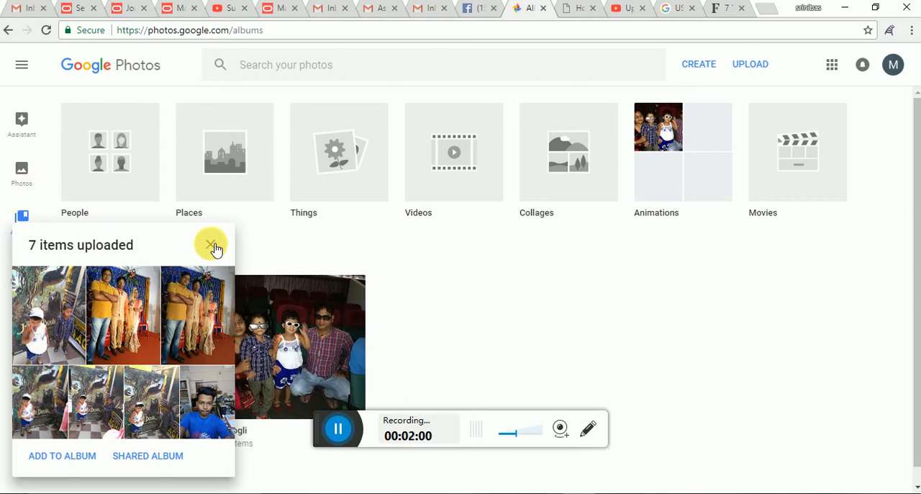
Dismiss the 7-items-uploaded card, browse the new photos, then go to Albums.
left_click(210, 244)
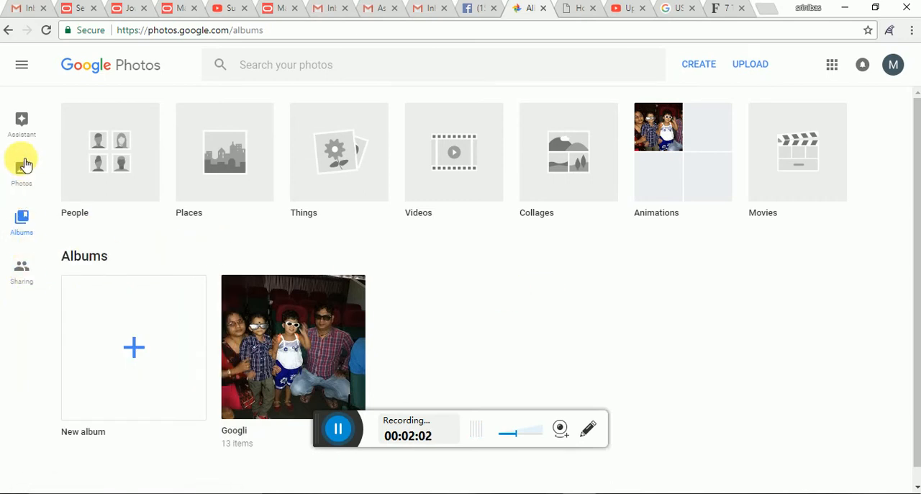
left_click(22, 173)
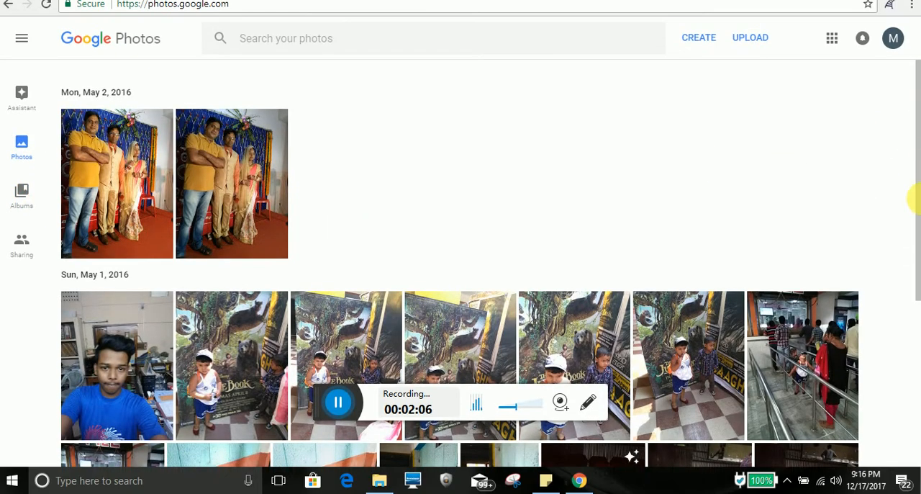
scroll("down", 3)
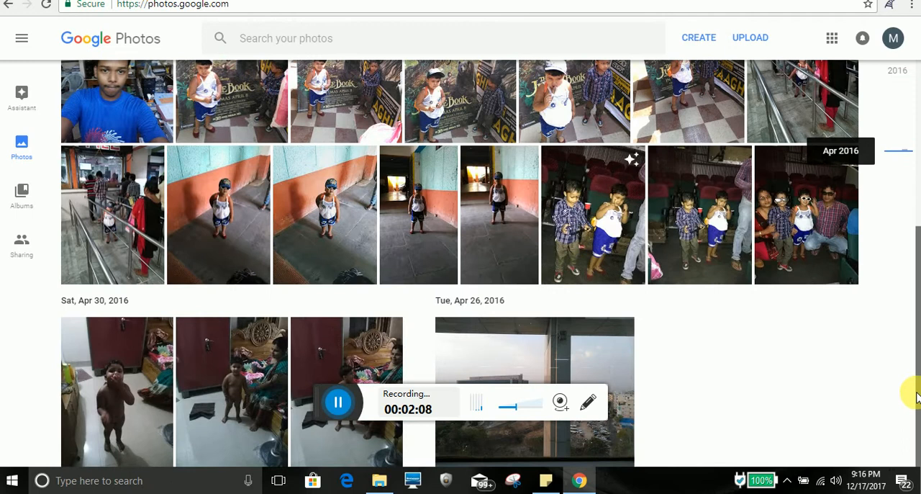
scroll("up", 3)
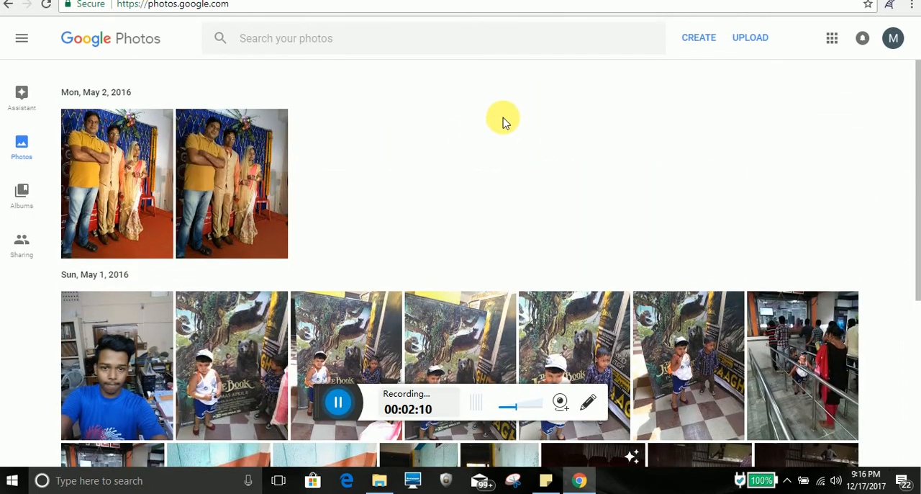
mouse_move(566, 167)
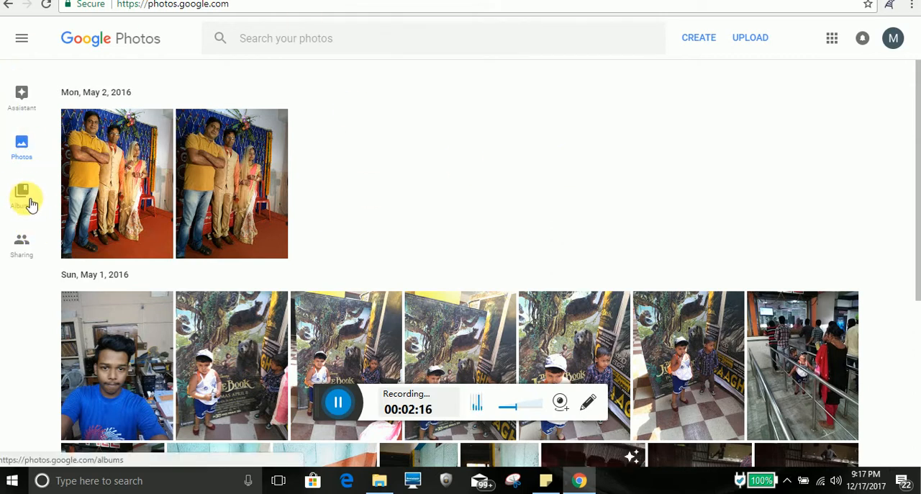
left_click(22, 197)
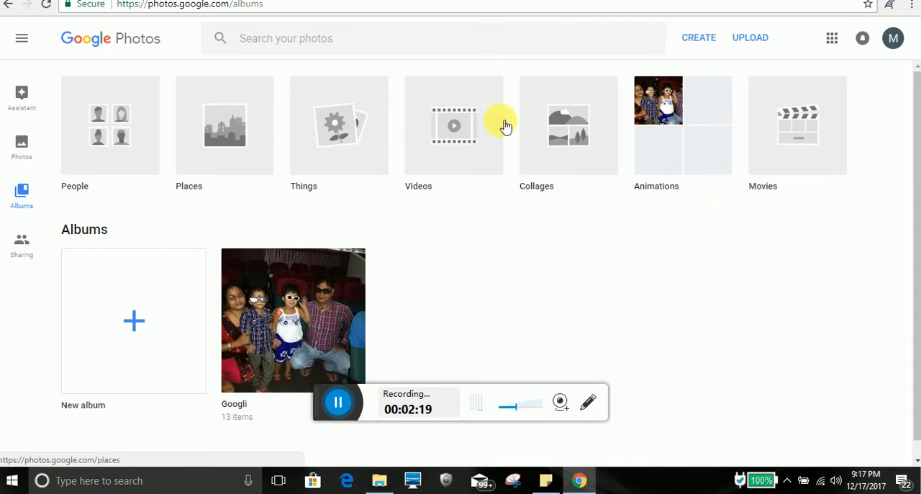
mouse_move(619, 248)
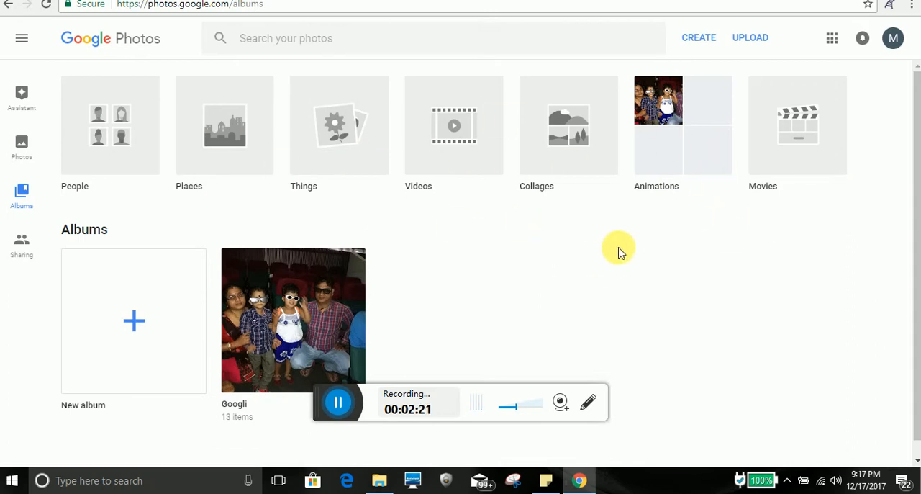
mouse_move(590, 237)
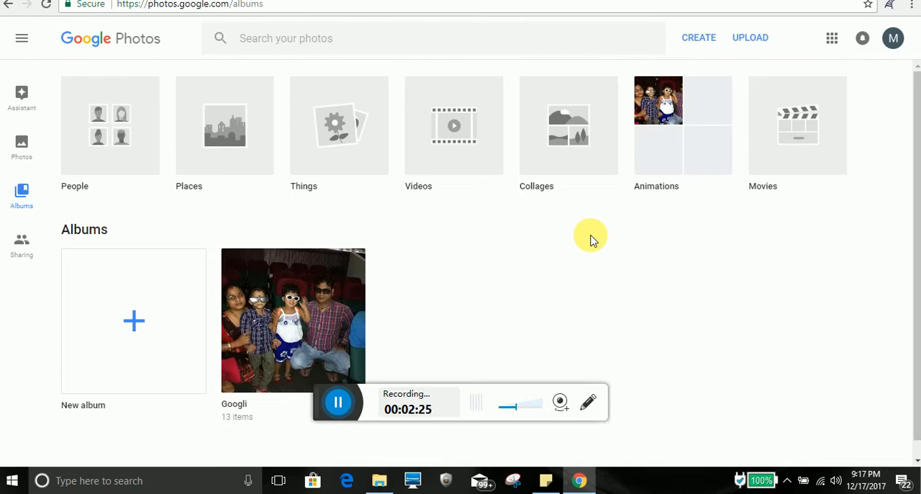
mouse_move(108, 200)
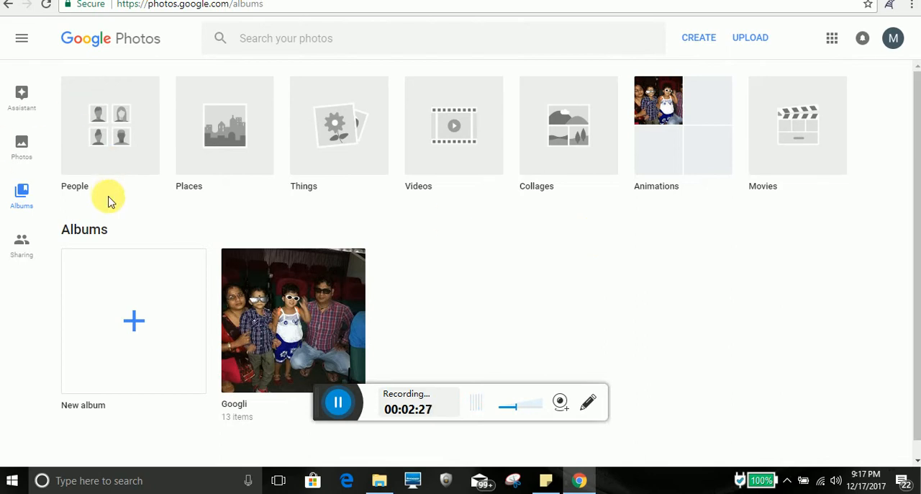
mouse_move(124, 306)
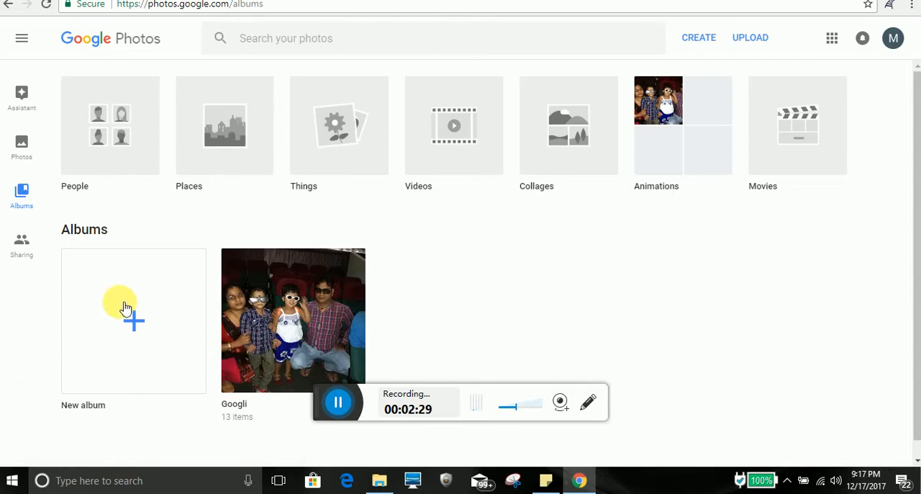
Make a new album from the two Mon, May 2, 2016 photos.
left_click(126, 317)
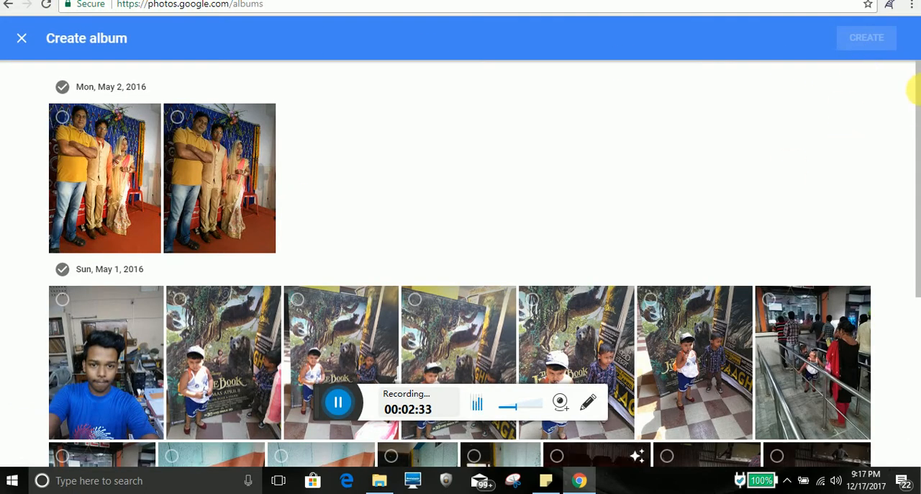
scroll("down", 3)
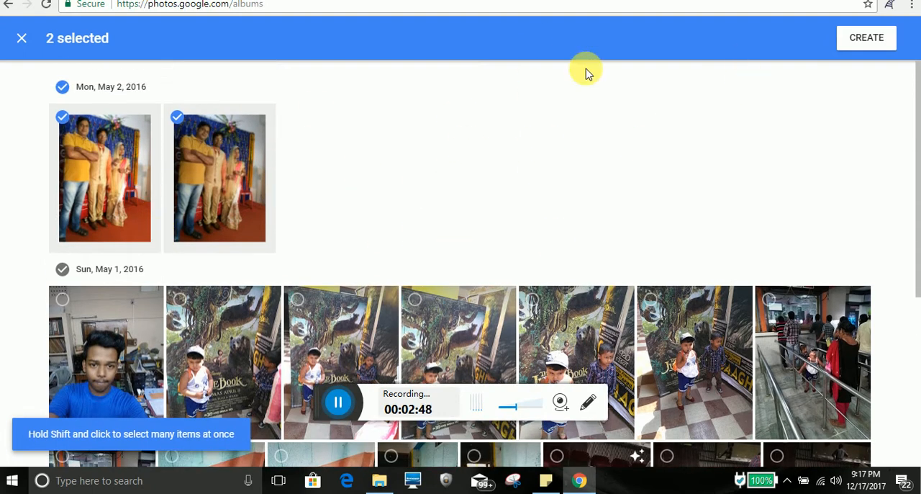
left_click(866, 38)
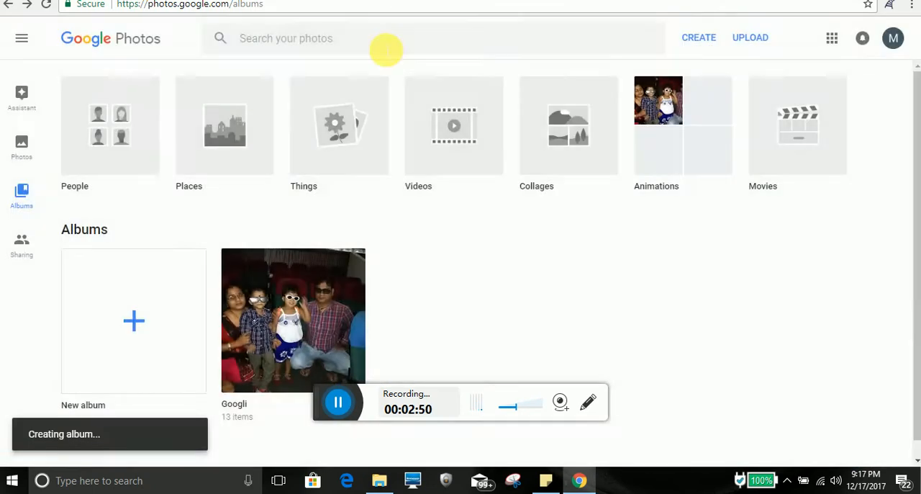
Title the album 'Marriage albom' and return to the Albums page.
left_click(293, 319)
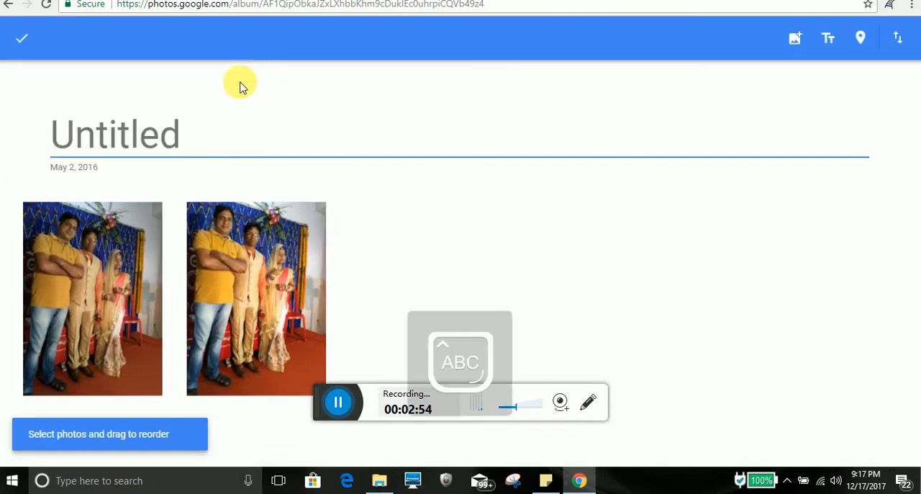
type("Marriage al")
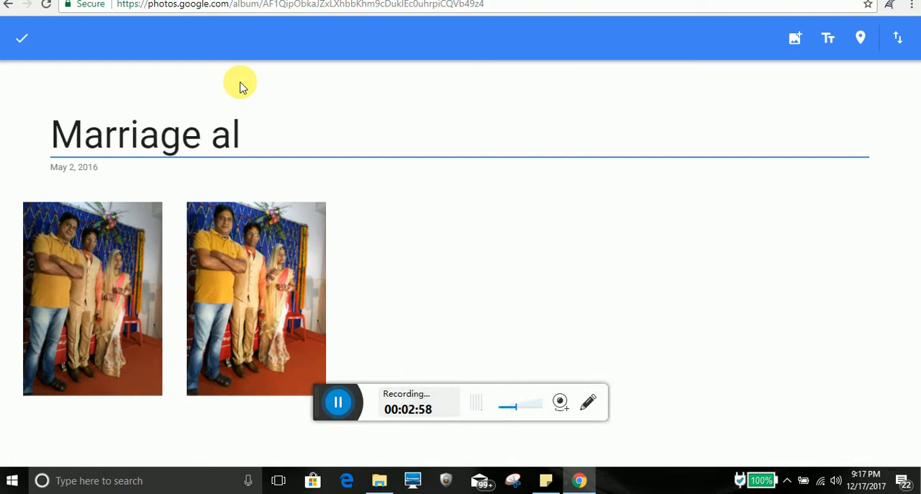
type("bo")
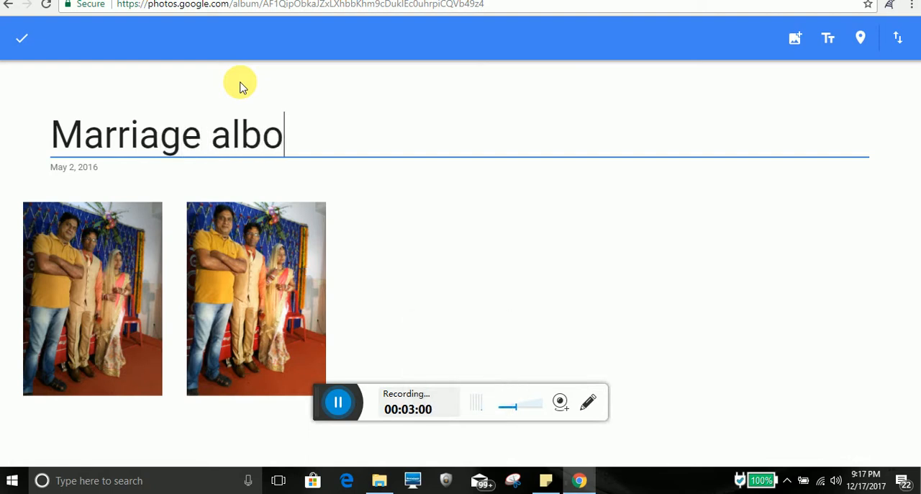
type("m")
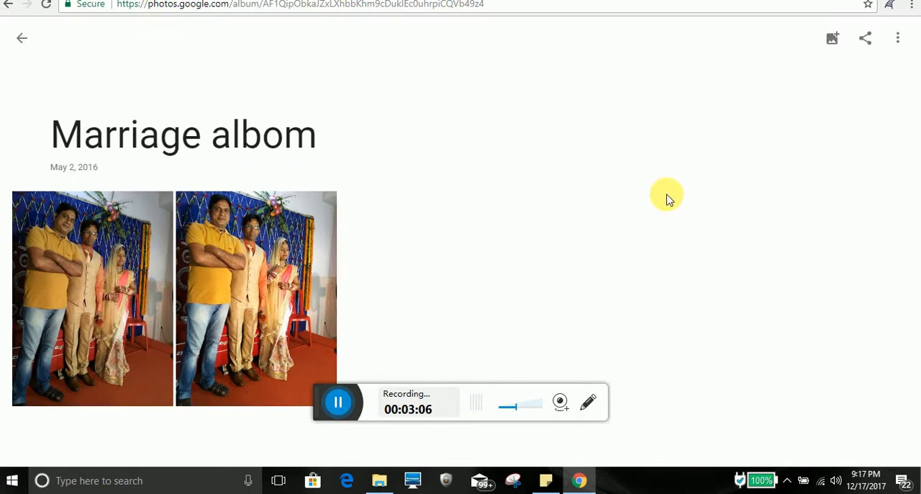
mouse_move(660, 188)
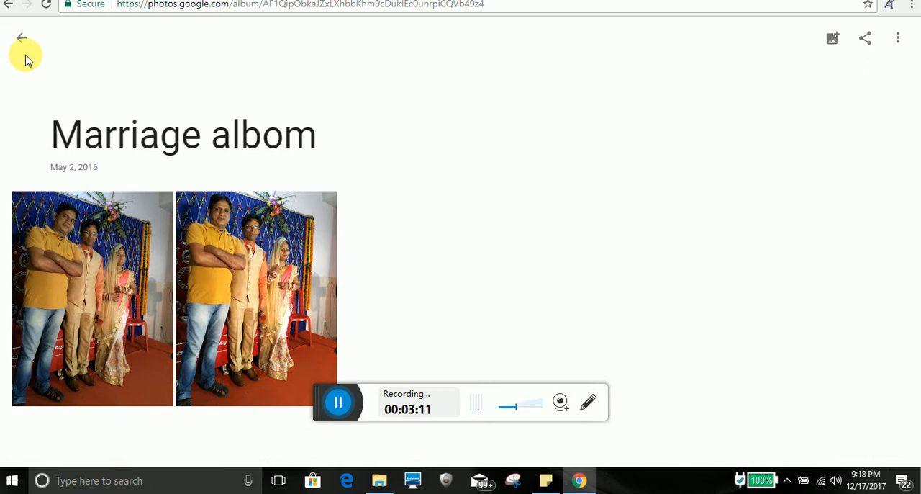
left_click(22, 37)
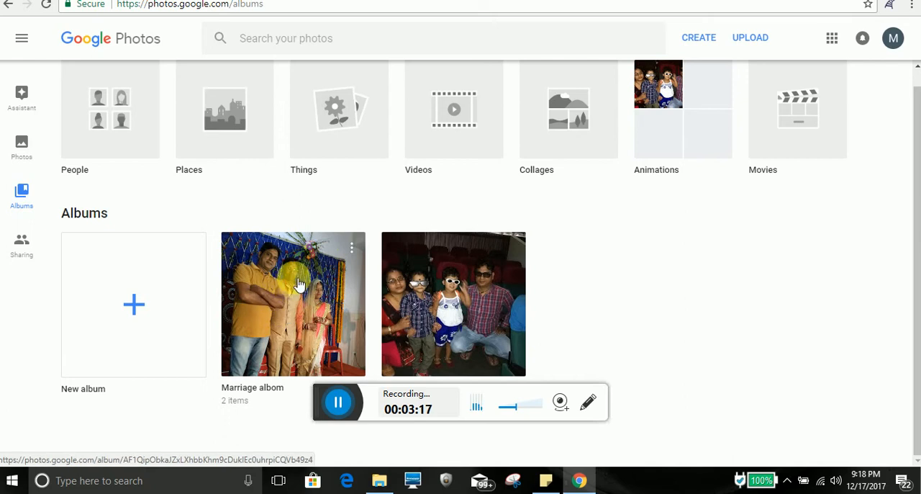
mouse_move(252, 347)
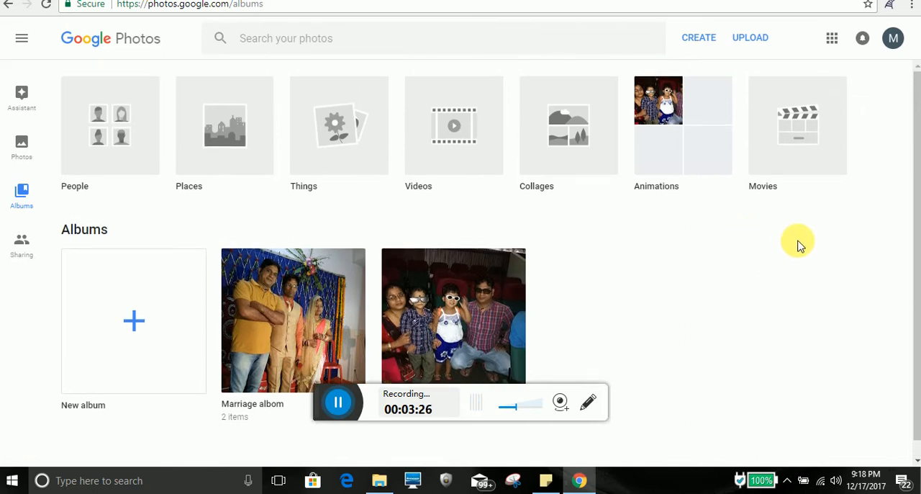
mouse_move(22, 92)
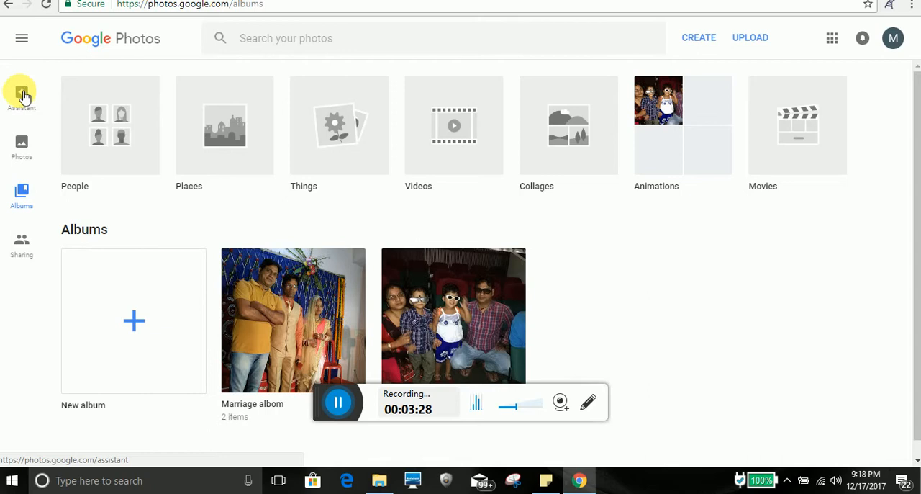
Build an Assistant animation from two Jungle Book poster photos.
left_click(21, 92)
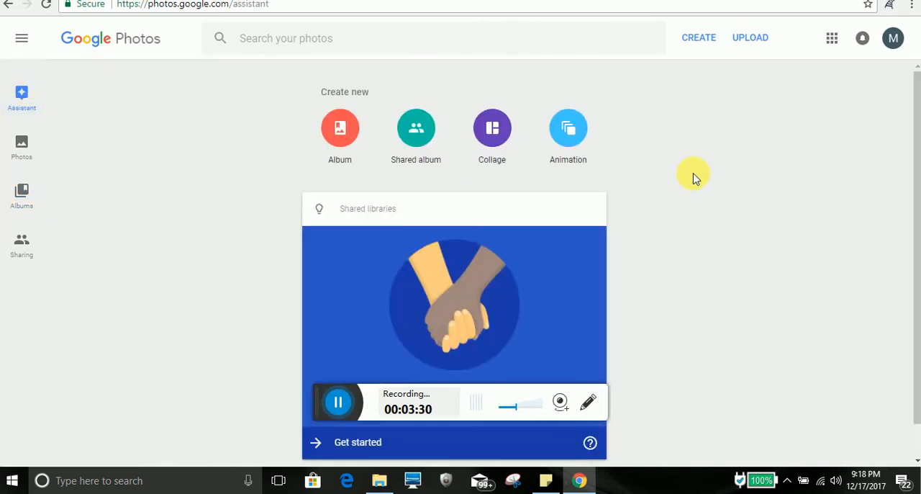
left_click(567, 128)
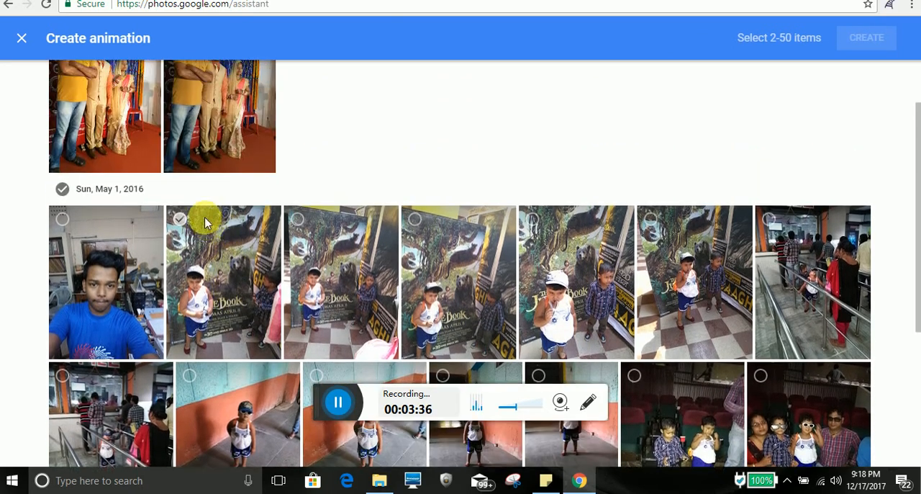
left_click(319, 257)
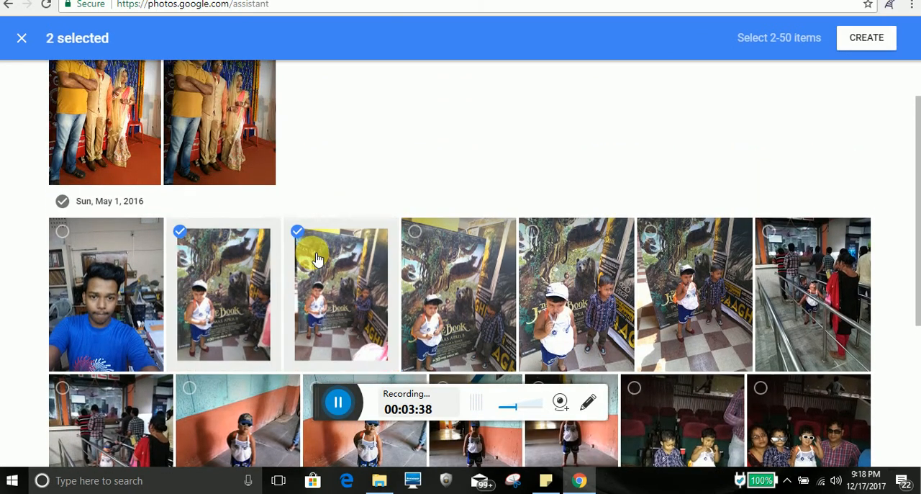
mouse_move(284, 271)
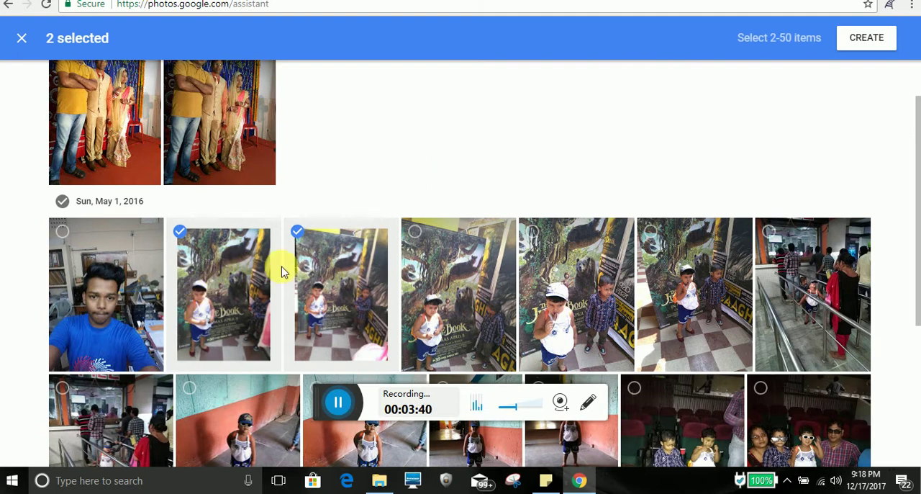
mouse_move(373, 242)
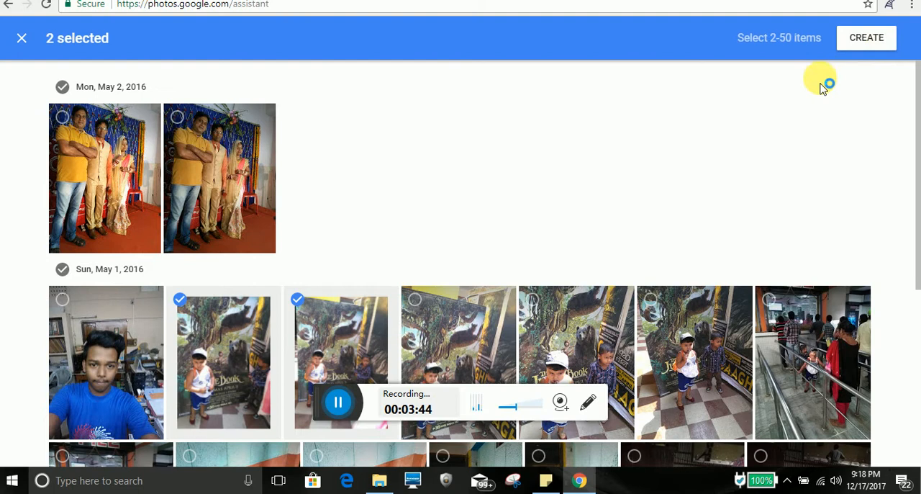
left_click(867, 38)
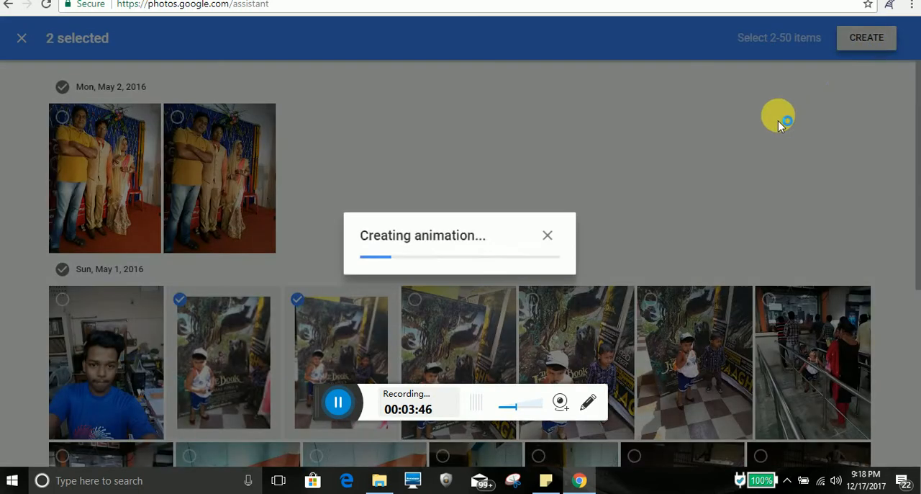
mouse_move(782, 119)
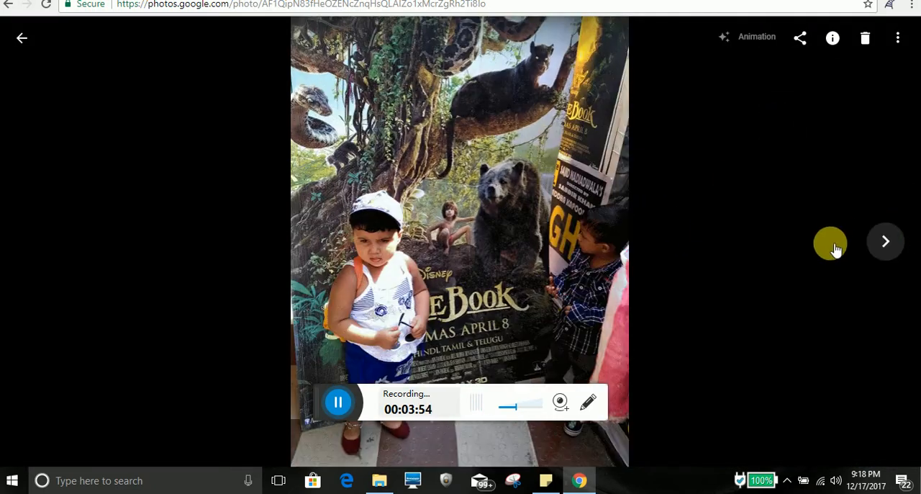
Share the Jungle Book animation via the Facebook option in the share sheet.
left_click(885, 241)
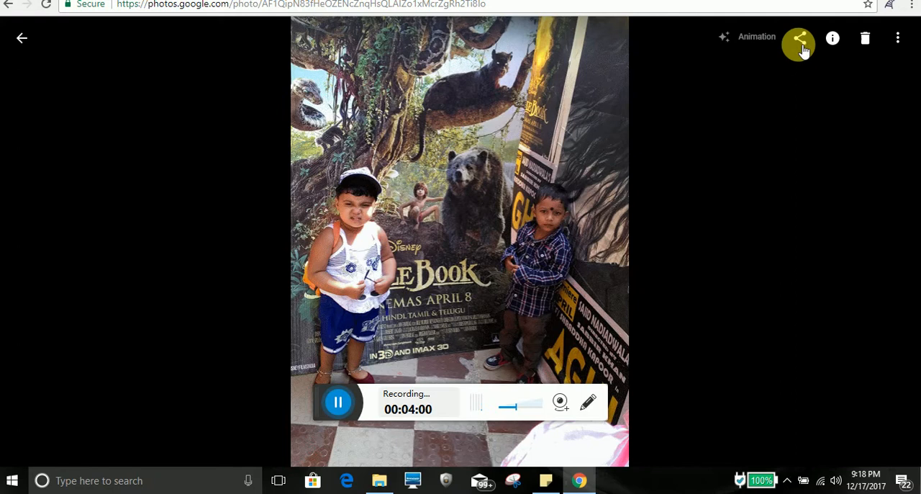
left_click(800, 38)
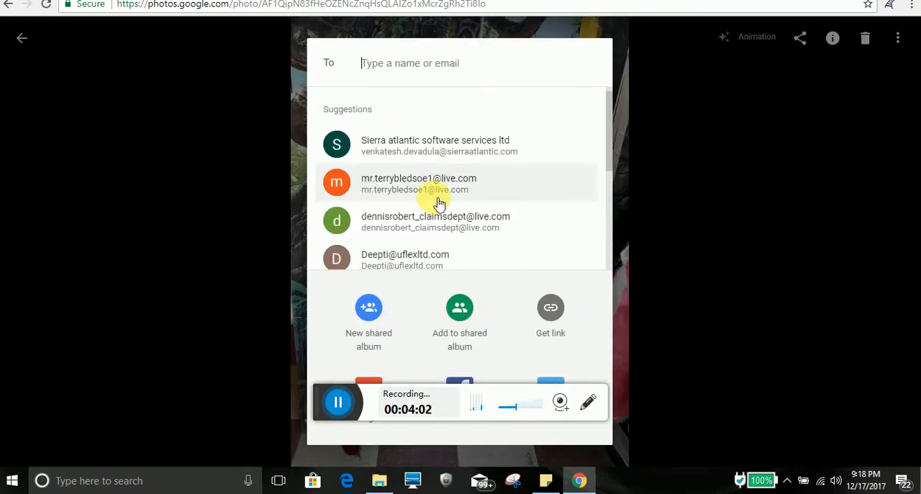
mouse_move(609, 140)
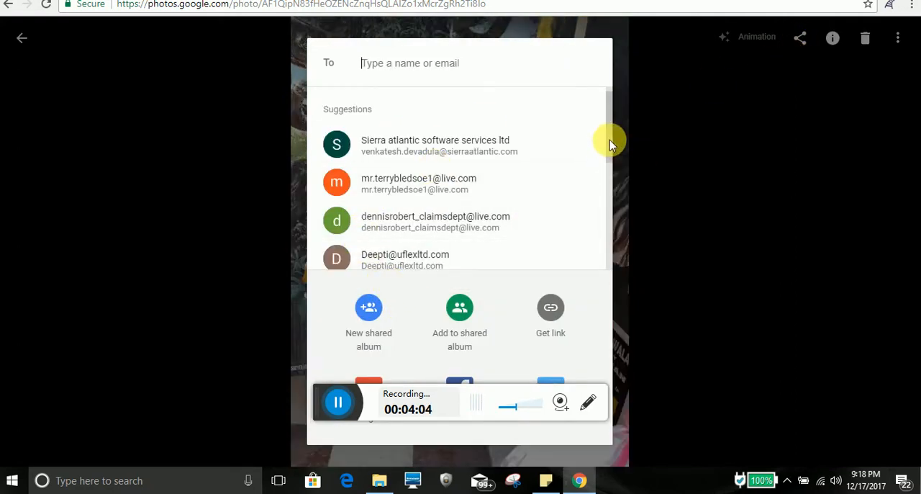
mouse_move(572, 122)
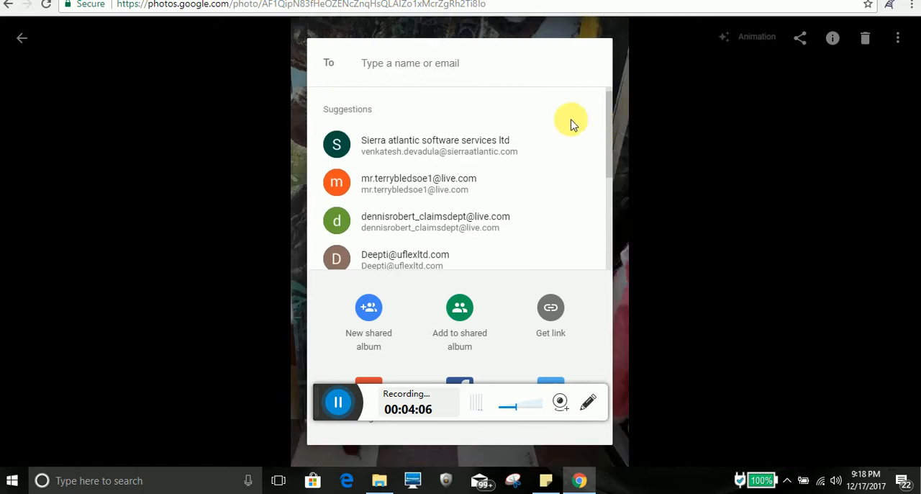
scroll("down", 3)
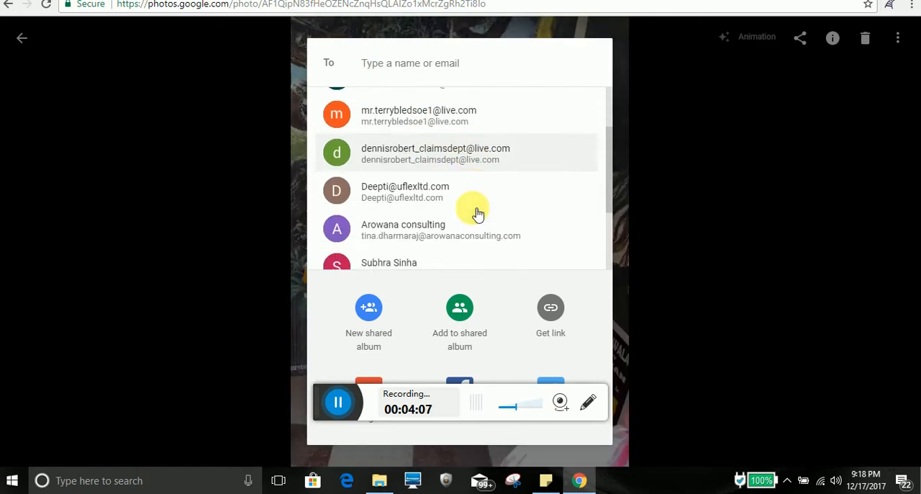
scroll("down", 3)
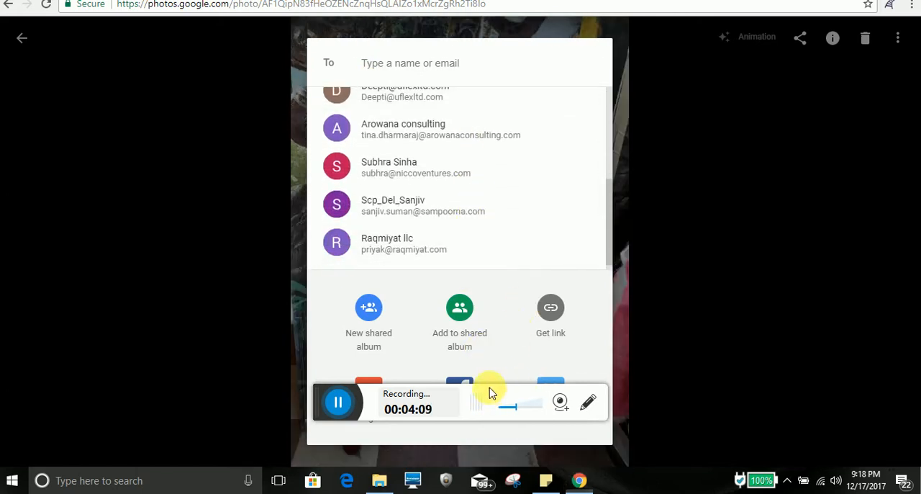
left_click(367, 308)
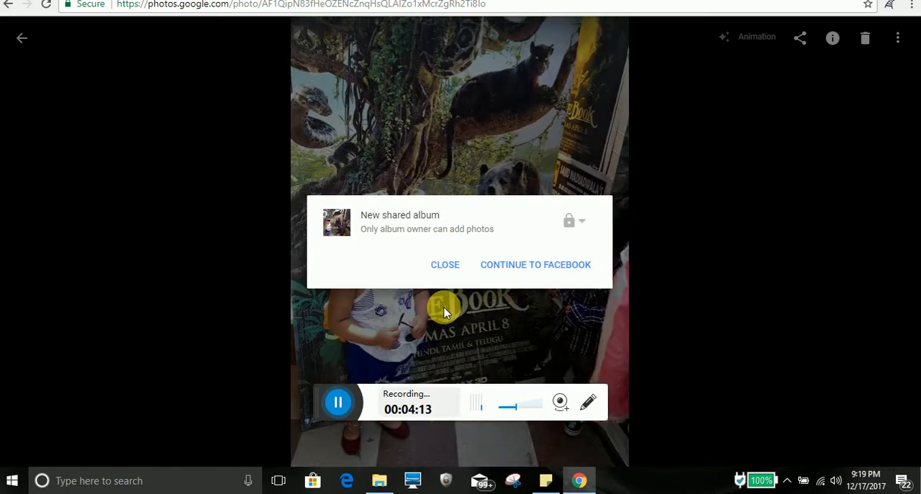
left_click(534, 264)
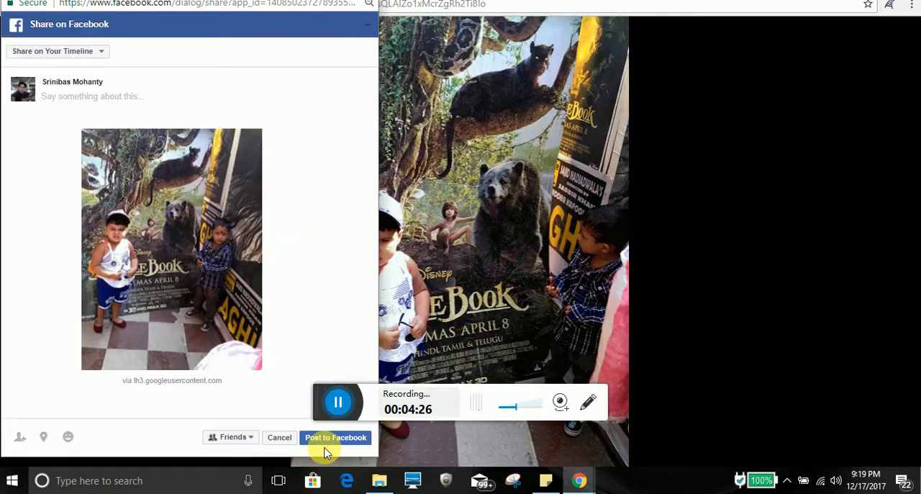
Continue to Facebook and post the Jungle Book animation to the timeline.
left_click(335, 437)
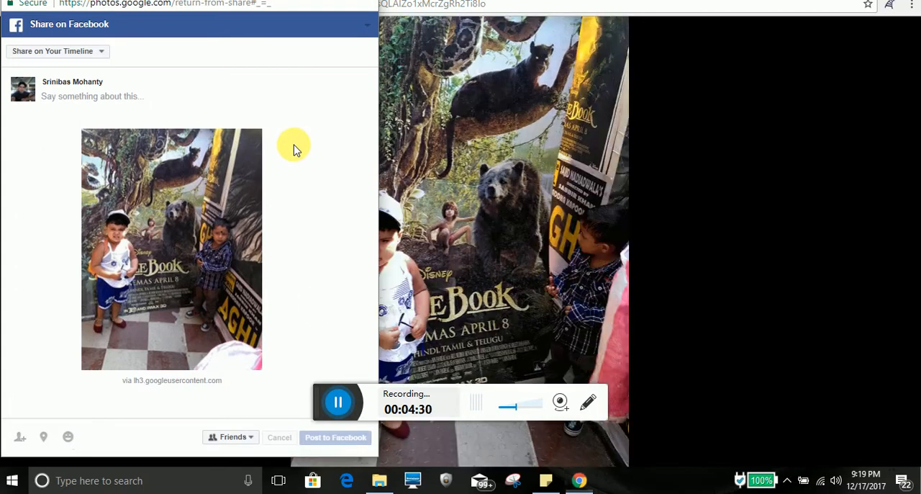
left_click(279, 436)
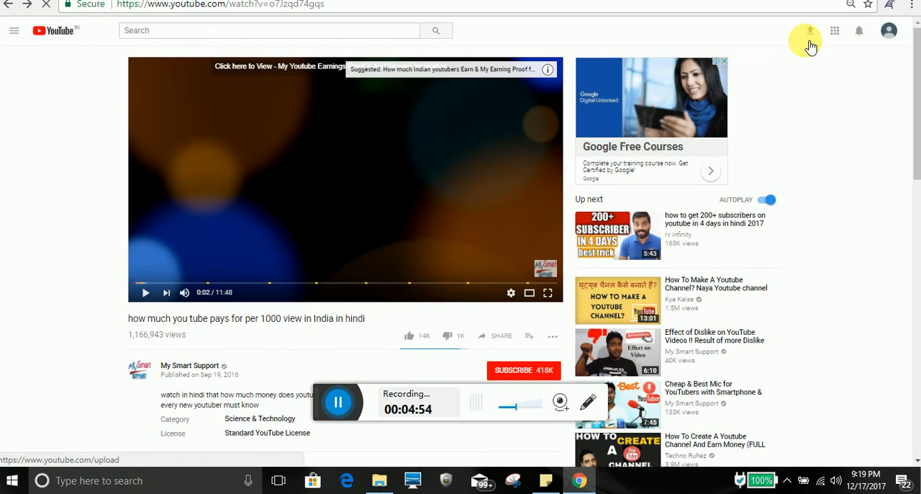
Import the second 2017-12-17 Google Photos album as YouTube's upload source.
left_click(810, 31)
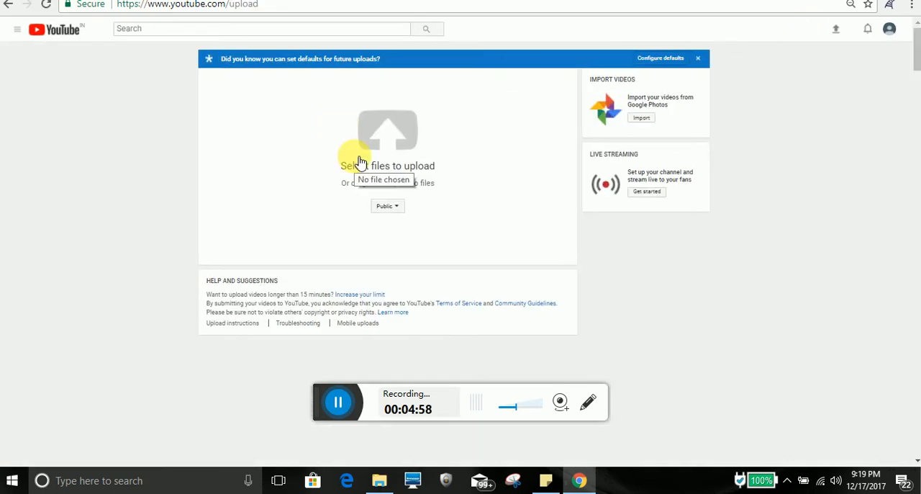
mouse_move(587, 135)
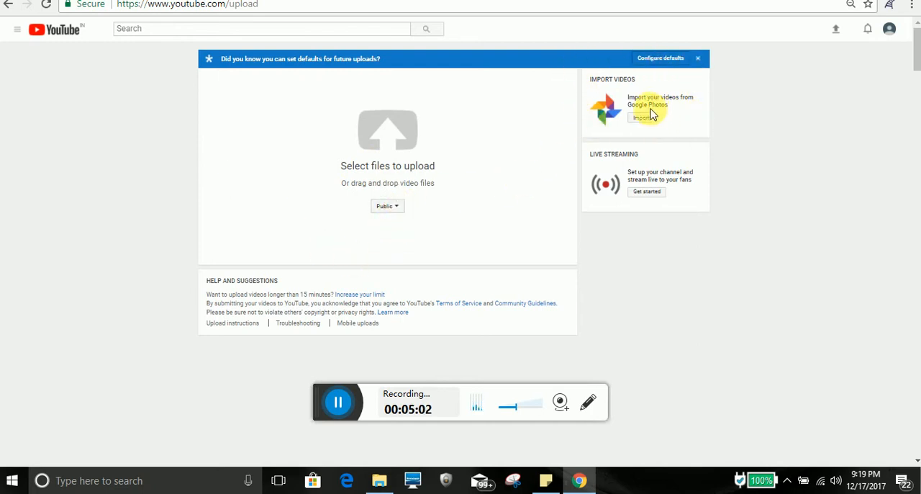
mouse_move(670, 136)
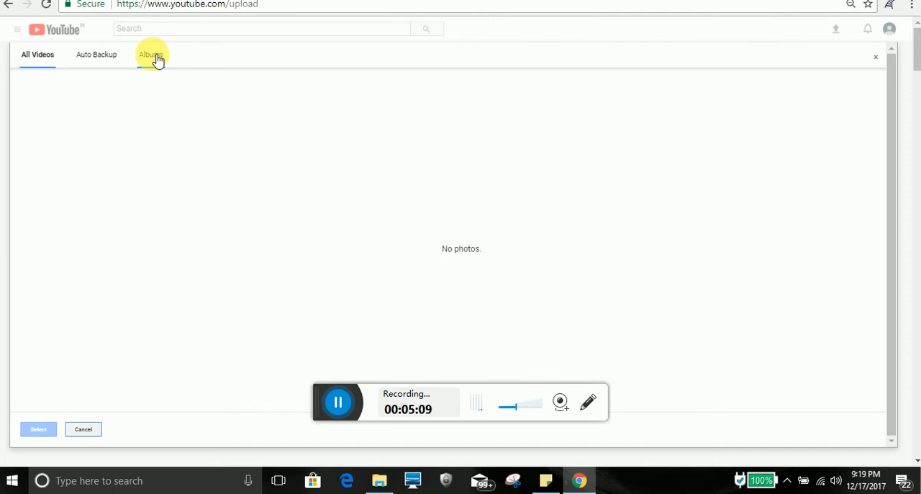
left_click(151, 54)
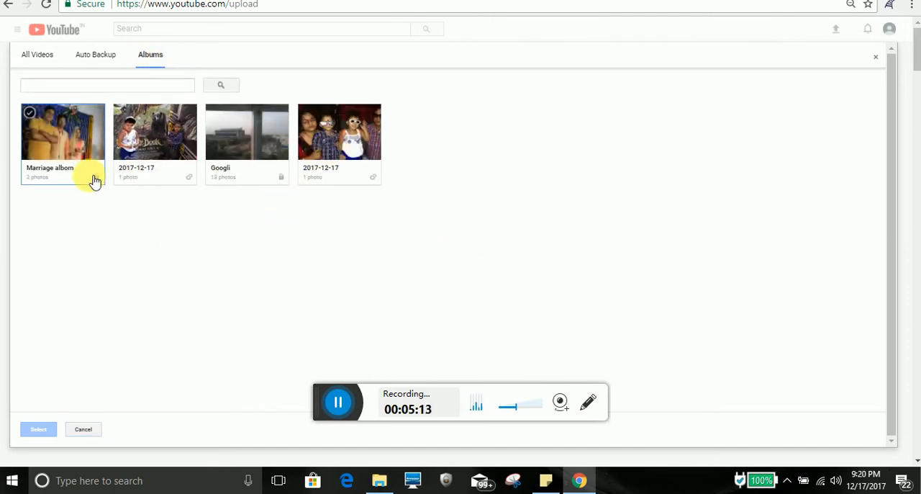
left_click(339, 131)
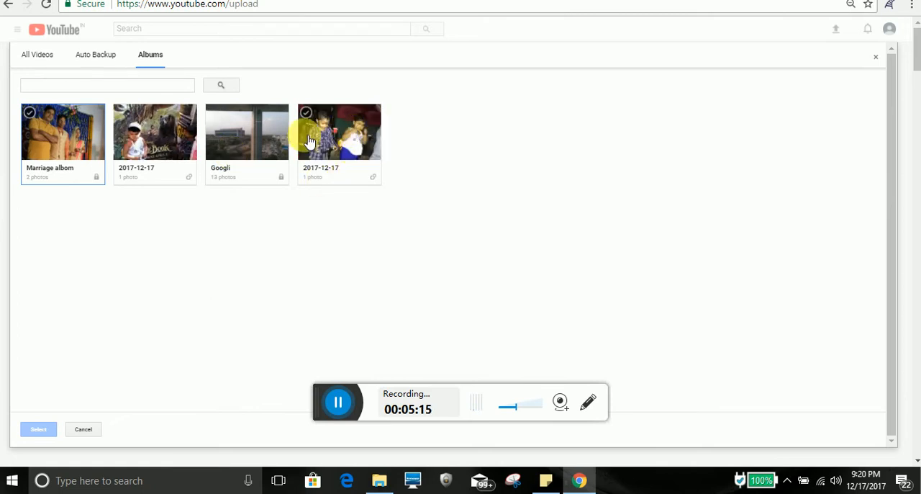
left_click(339, 132)
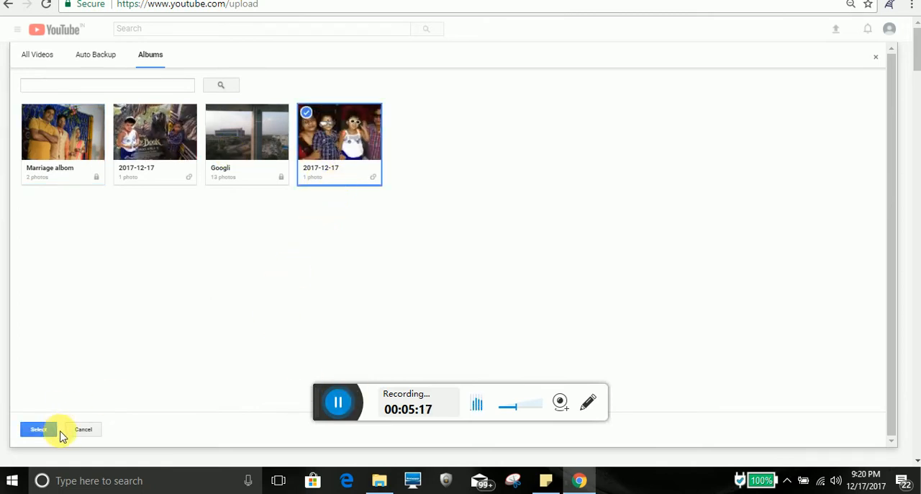
mouse_move(624, 185)
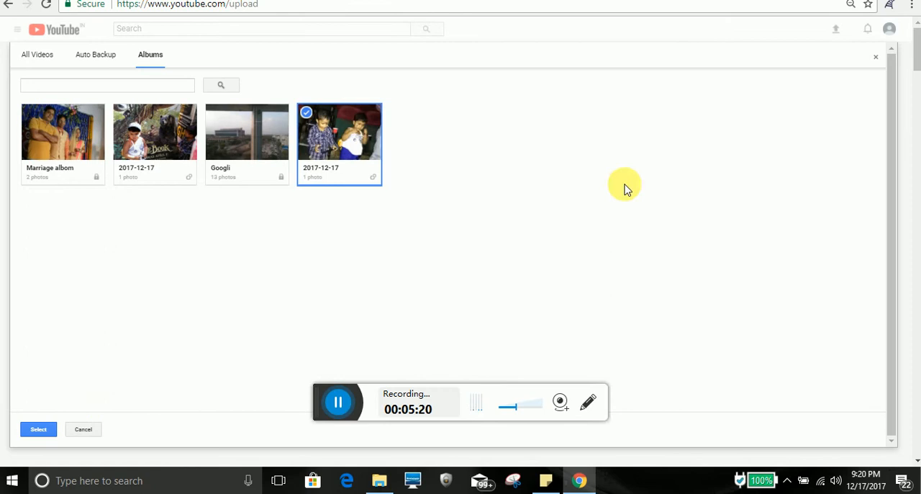
mouse_move(209, 230)
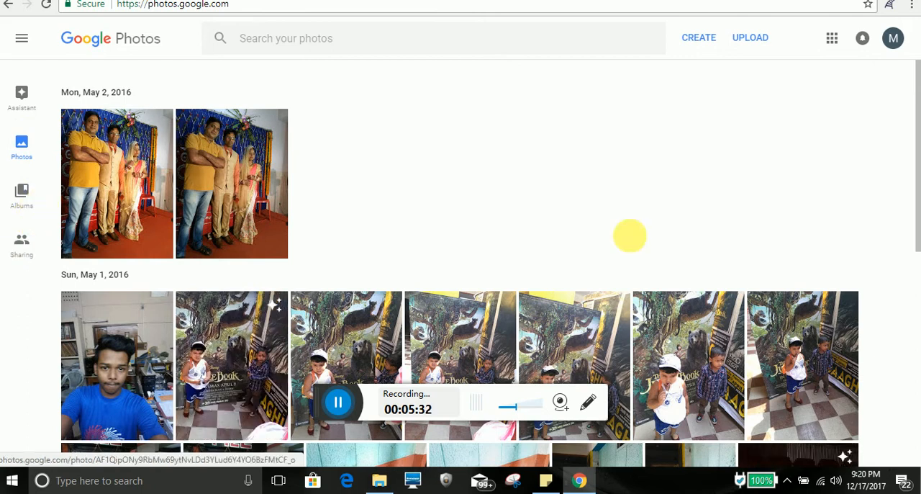
Visit Sharing, then Albums, and finish on the Google Photos Settings page.
left_click(21, 243)
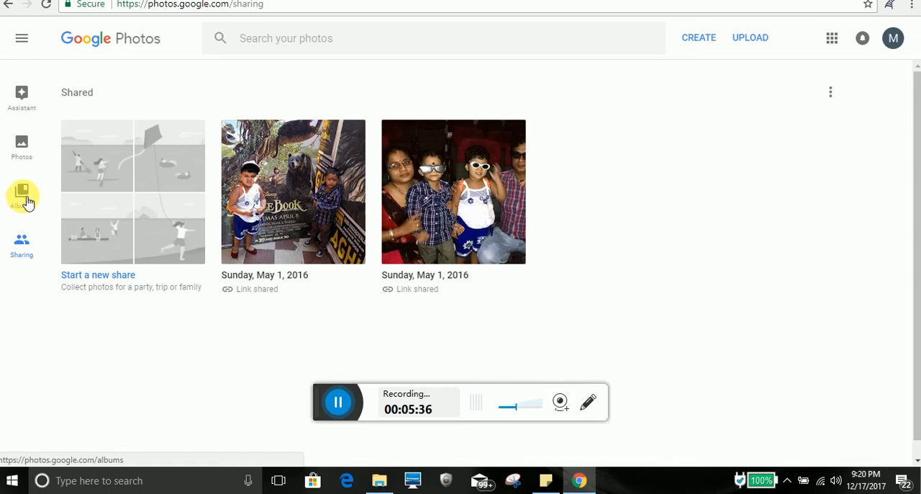
left_click(21, 98)
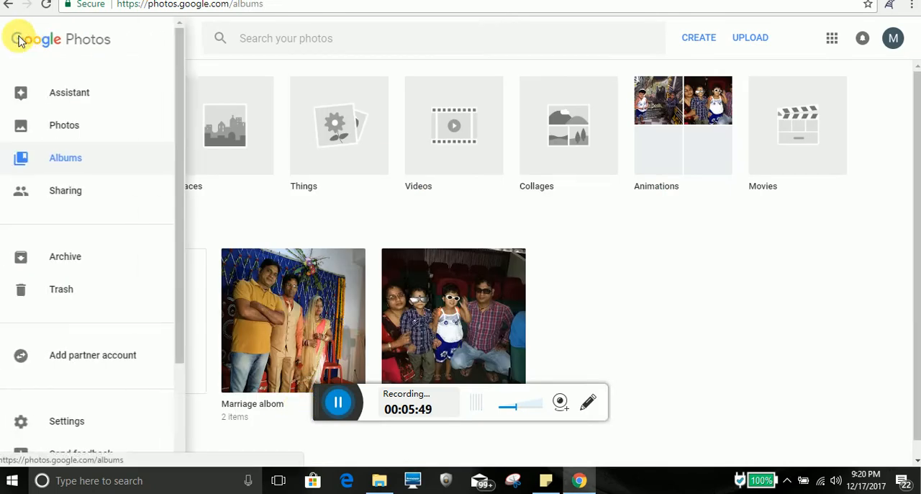
mouse_move(66, 421)
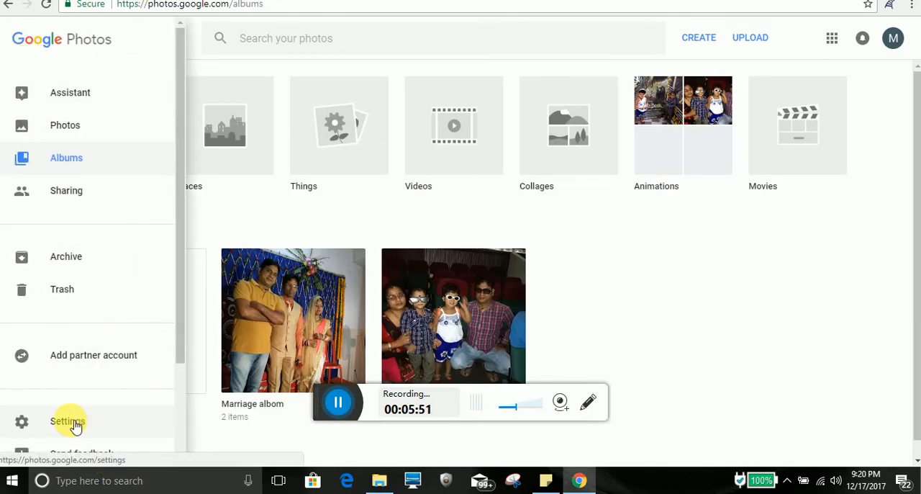
left_click(66, 421)
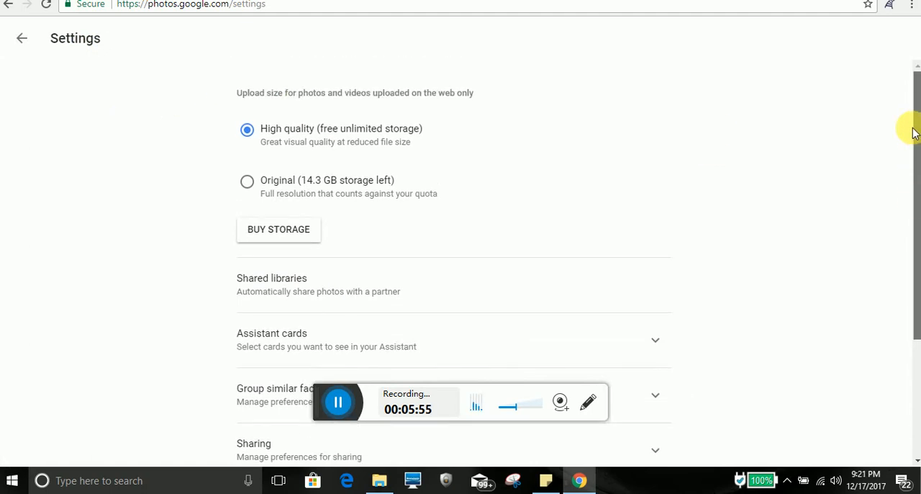
mouse_move(913, 141)
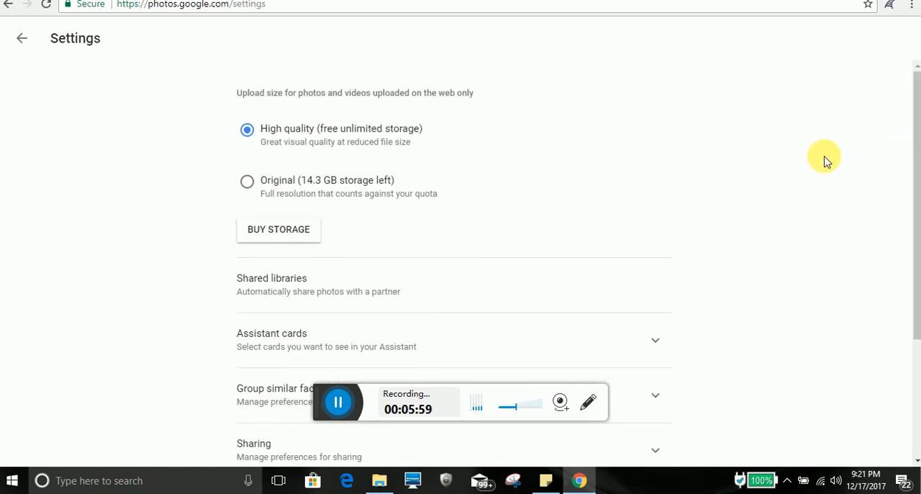
mouse_move(420, 187)
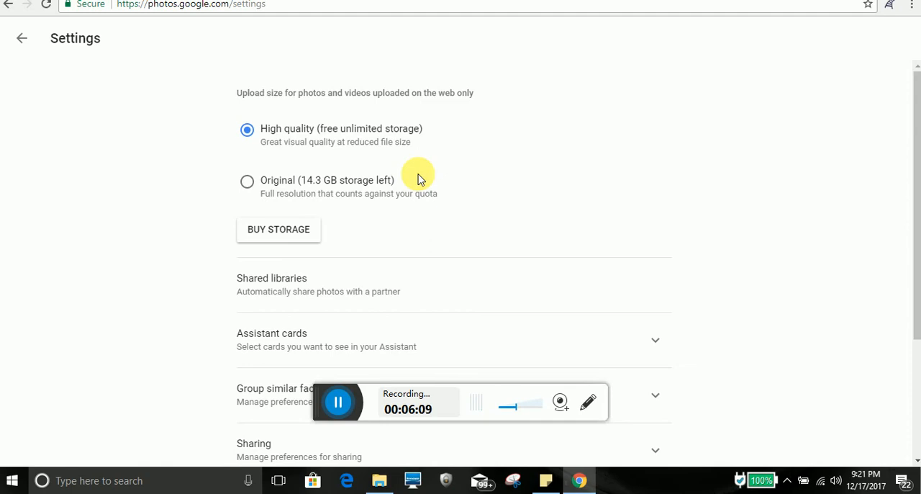
mouse_move(487, 141)
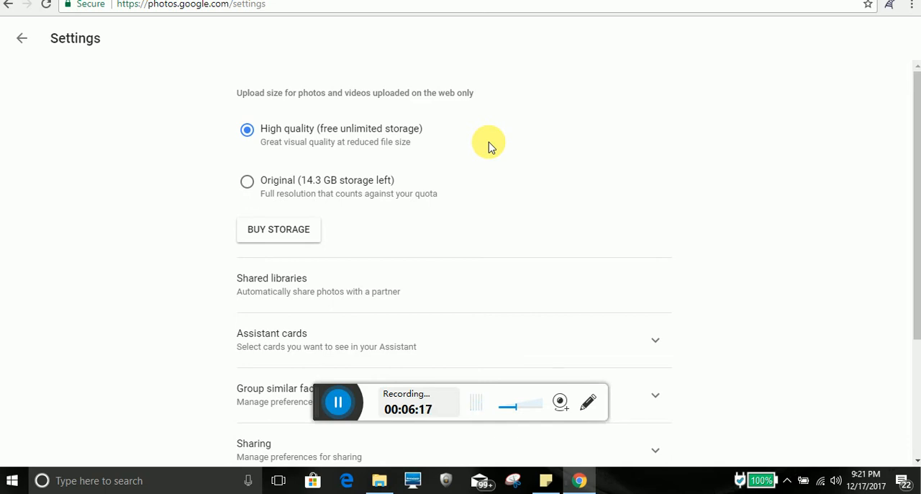
mouse_move(573, 148)
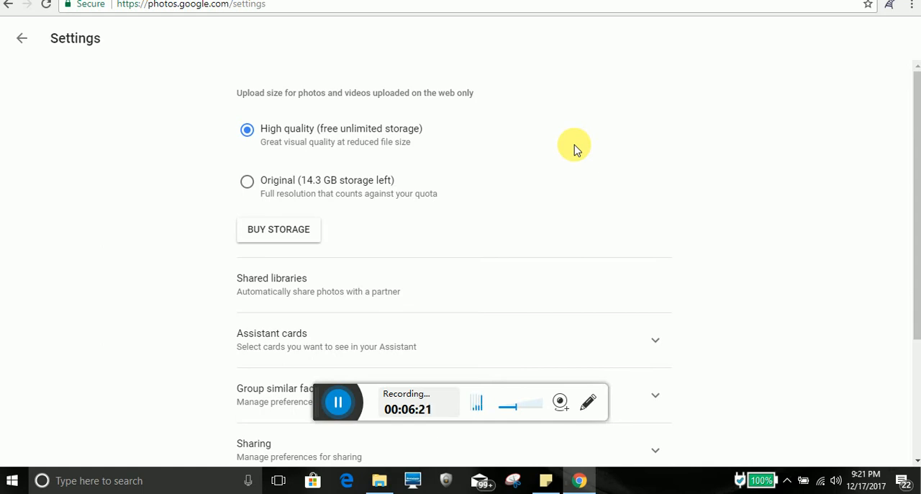
scroll("down", 3)
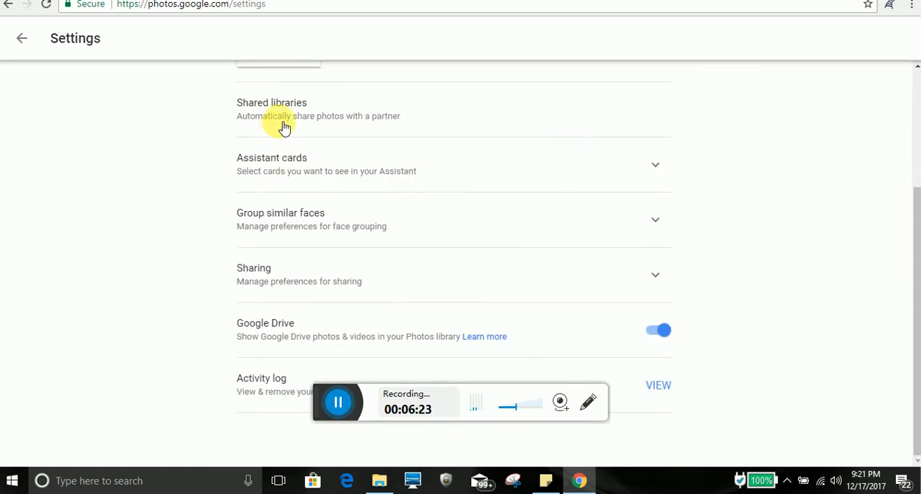
mouse_move(302, 159)
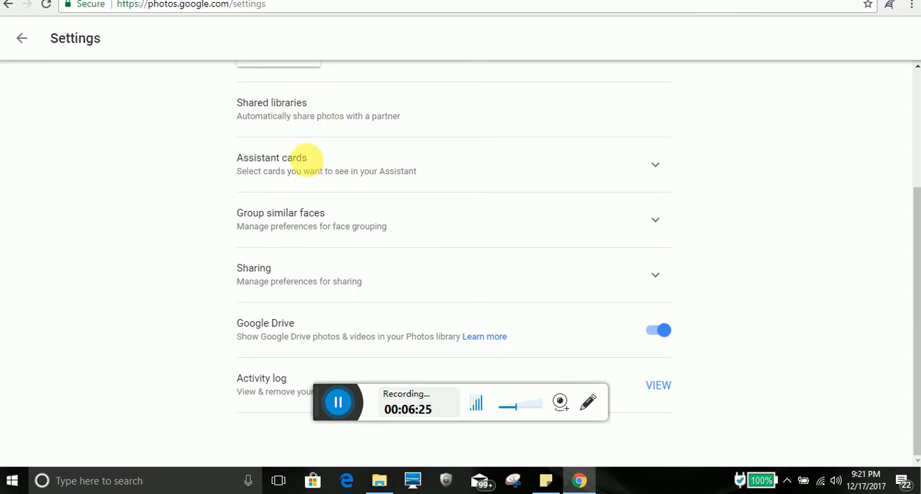
mouse_move(344, 323)
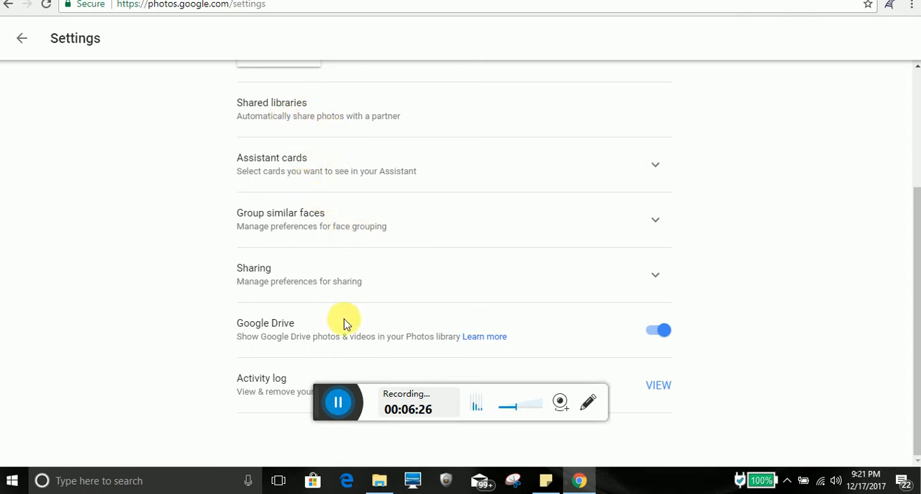
mouse_move(347, 271)
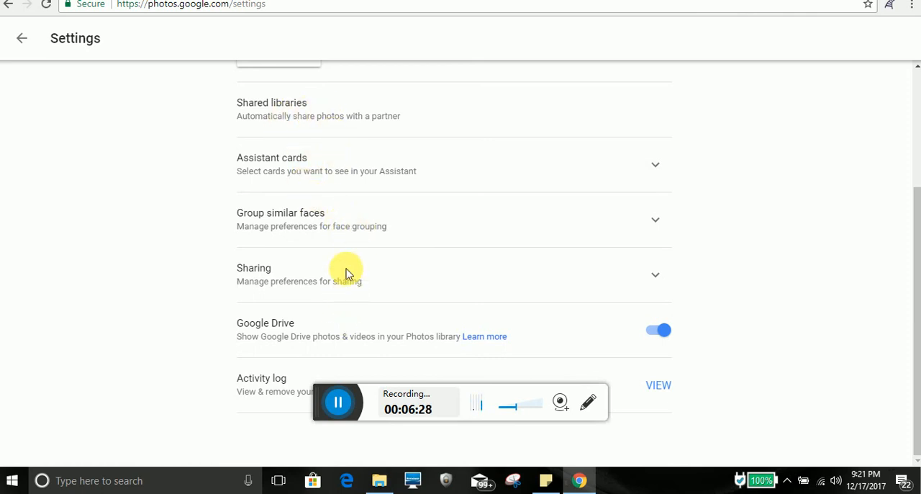
mouse_move(404, 262)
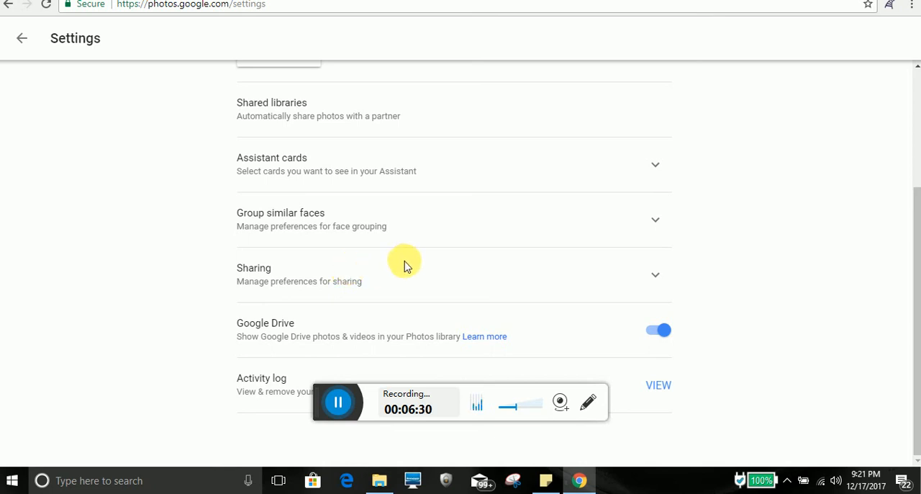
mouse_move(280, 351)
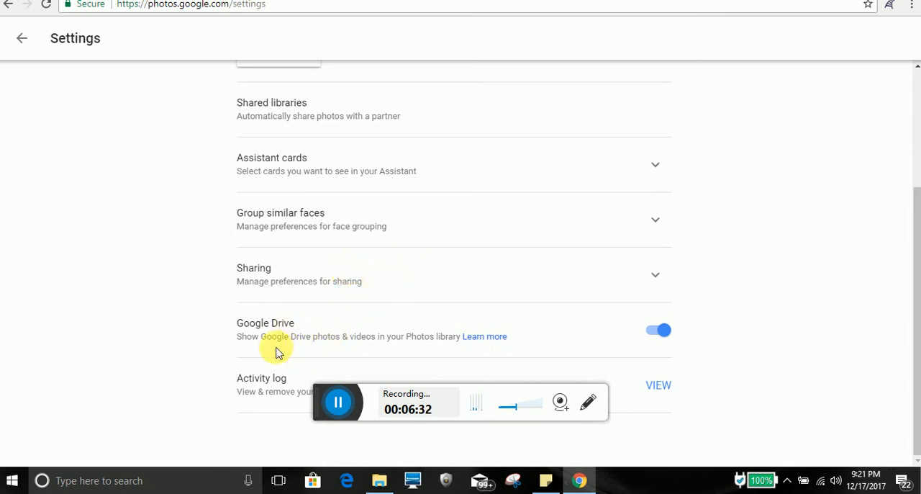
left_click(659, 329)
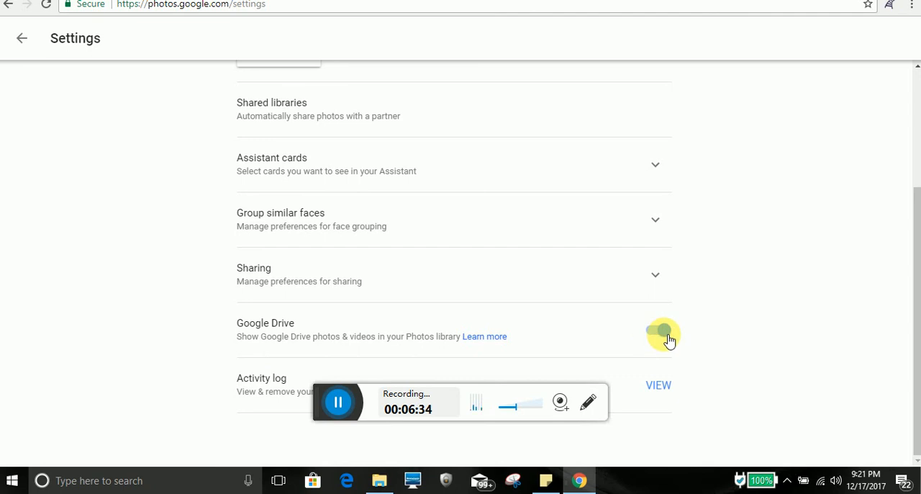
left_click(663, 332)
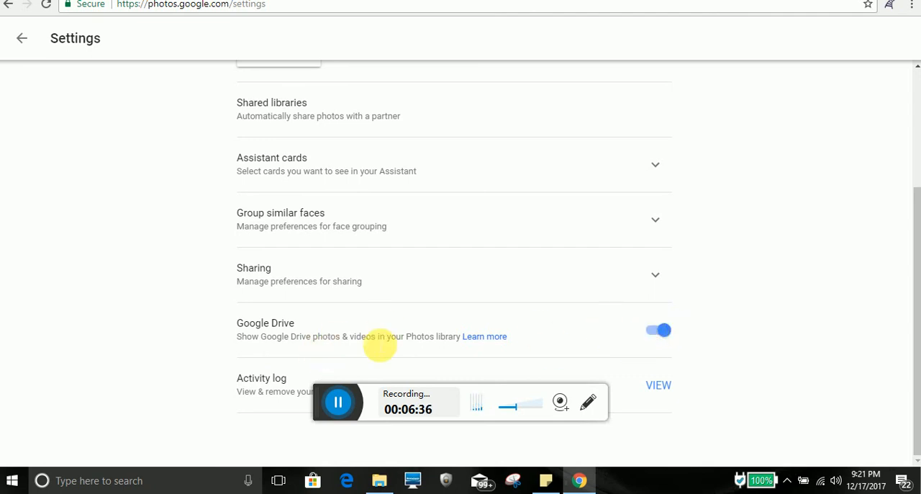
mouse_move(617, 336)
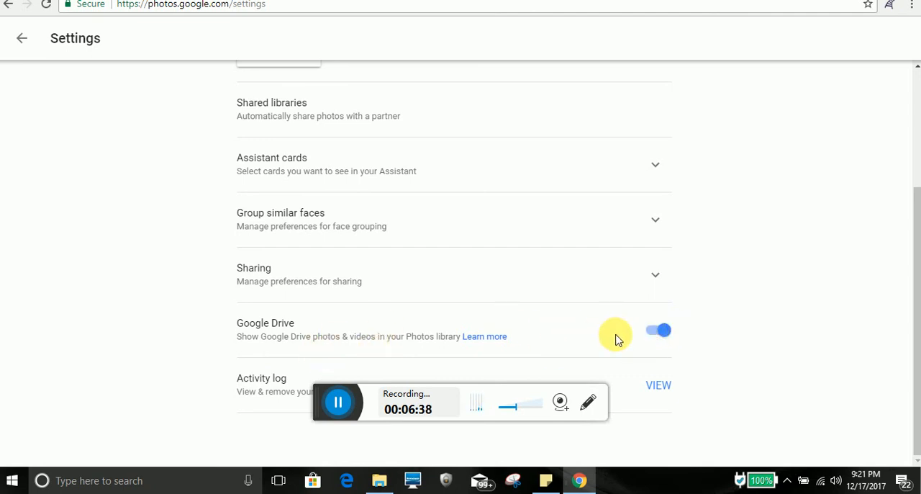
left_click(659, 329)
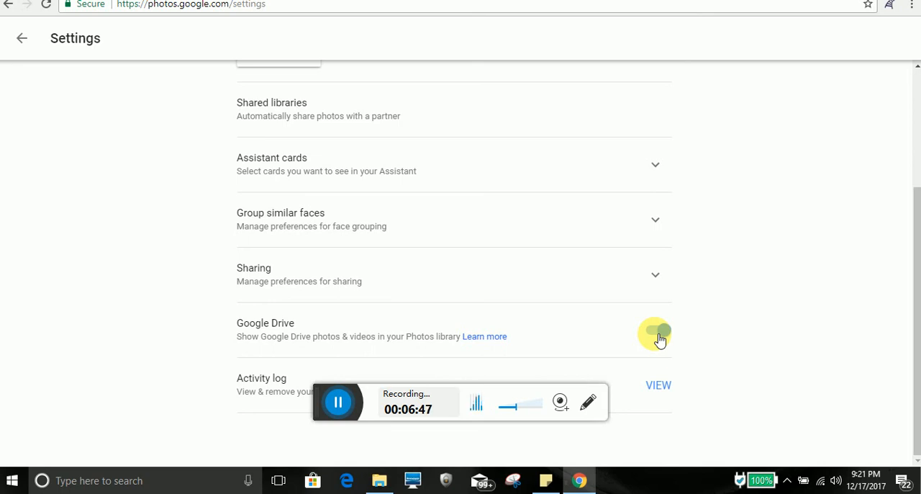
left_click(656, 333)
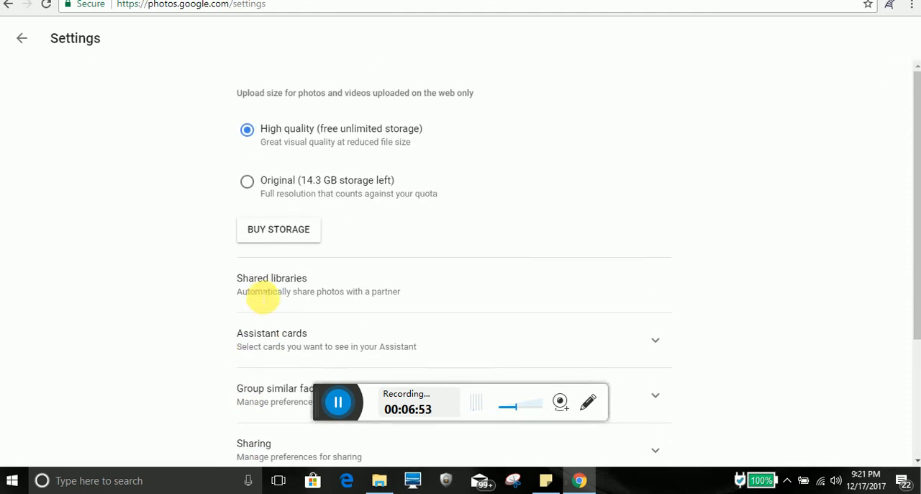
Expand the Sharing section of Settings to show suggestion, motion-photo and geo-location options.
scroll("down", 3)
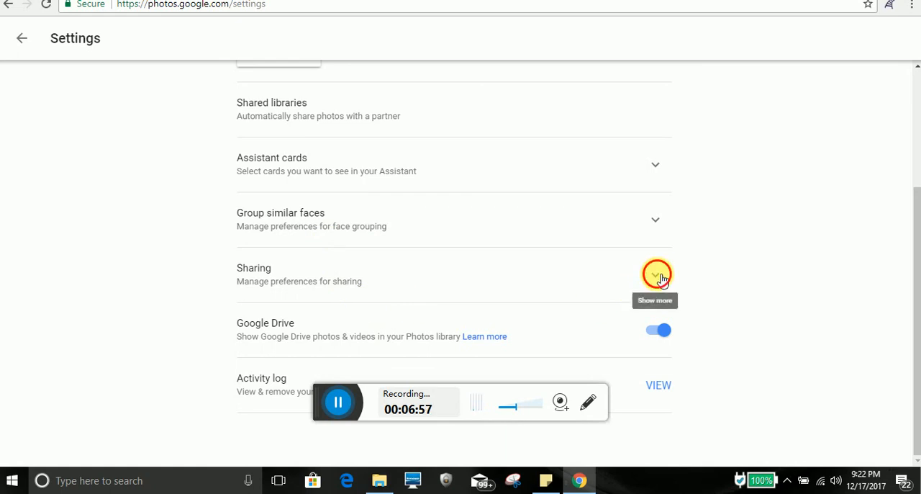
left_click(655, 275)
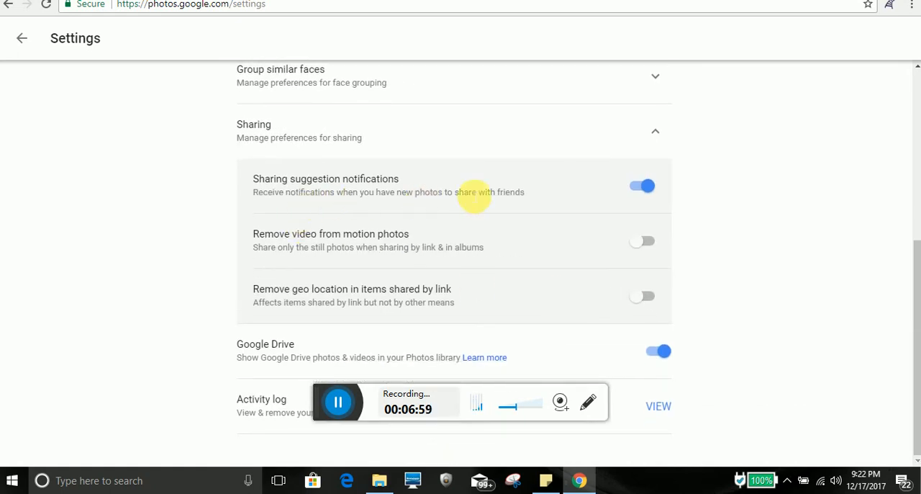
mouse_move(530, 257)
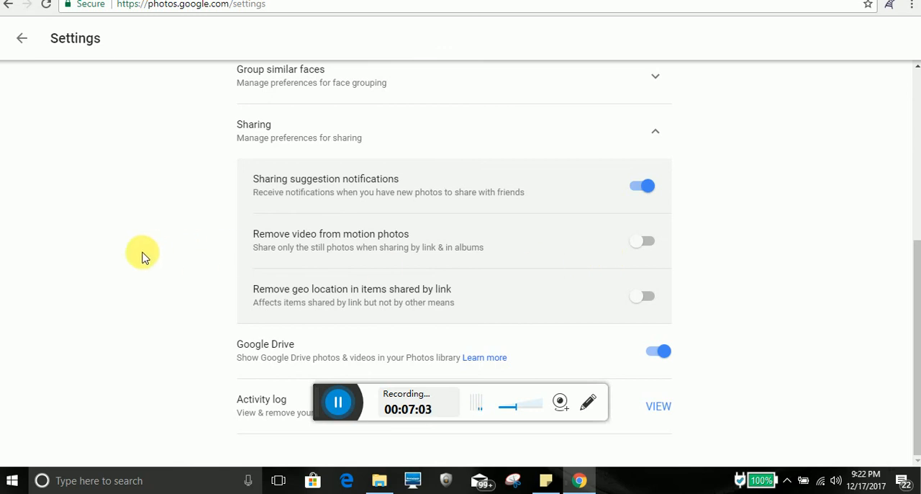
scroll("up", 3)
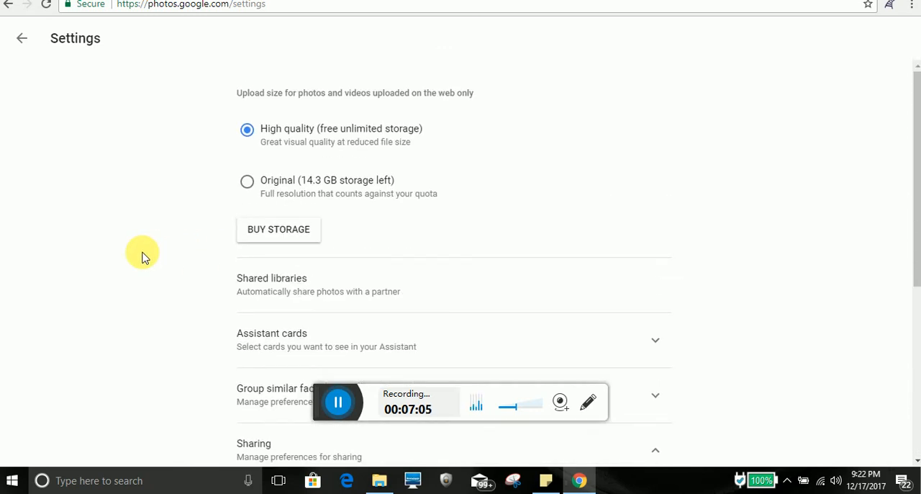